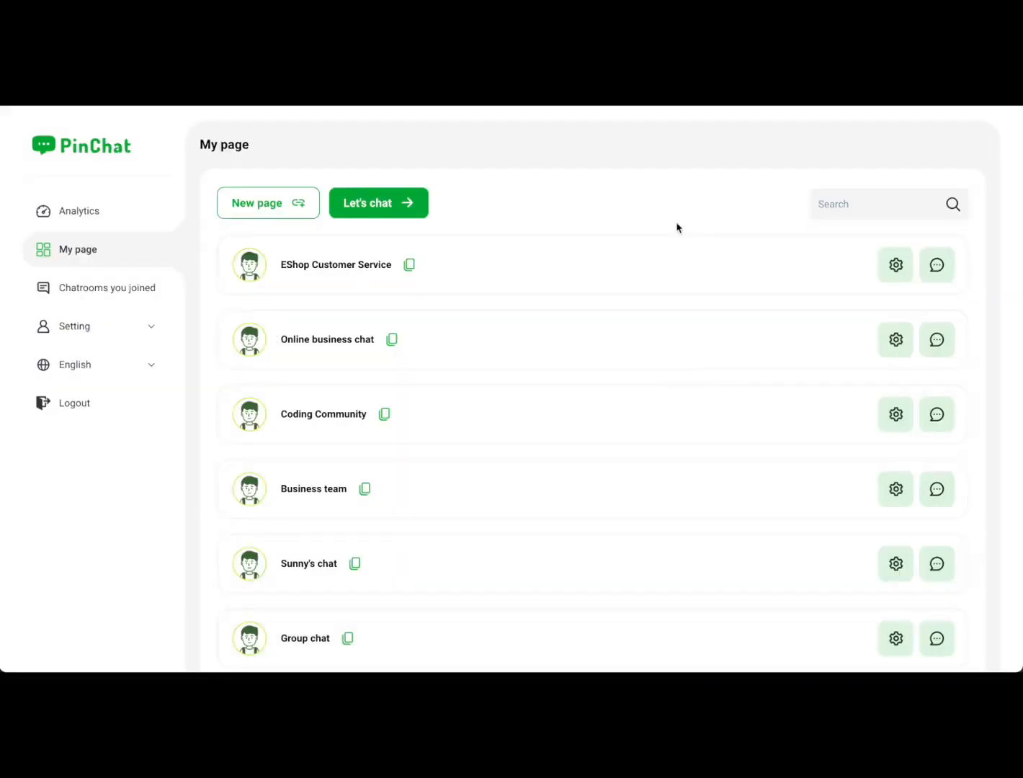
{"action": "mouse_move", "coordinate": [527, 199]}
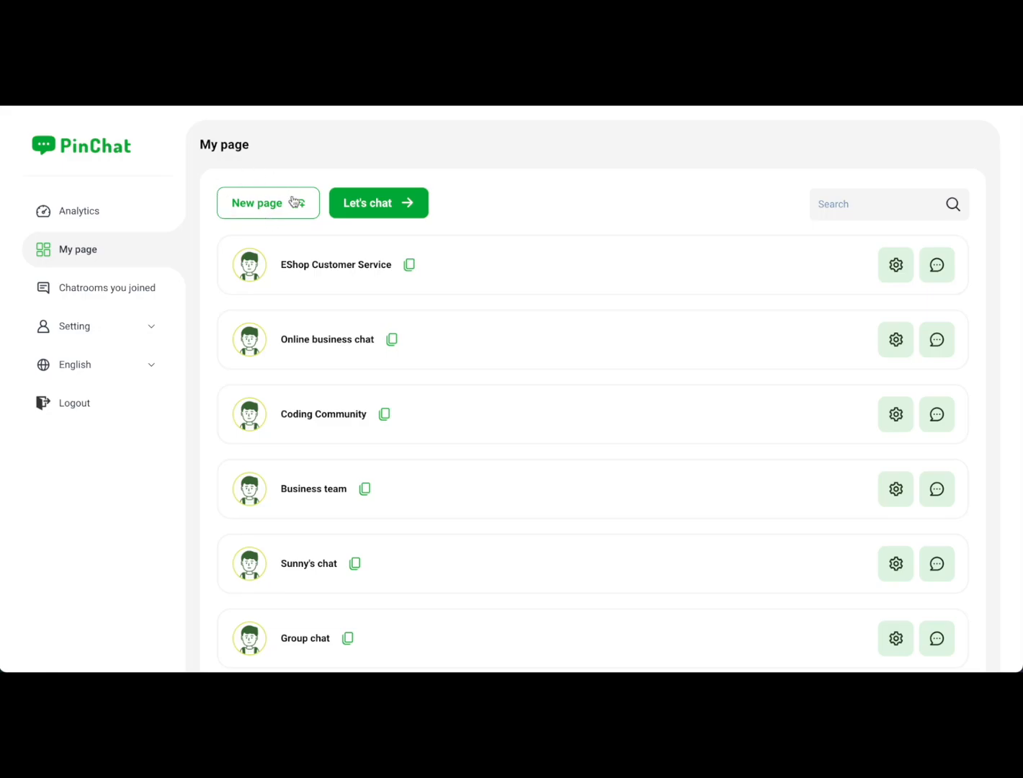
{"action": "mouse_move", "coordinate": [418, 221]}
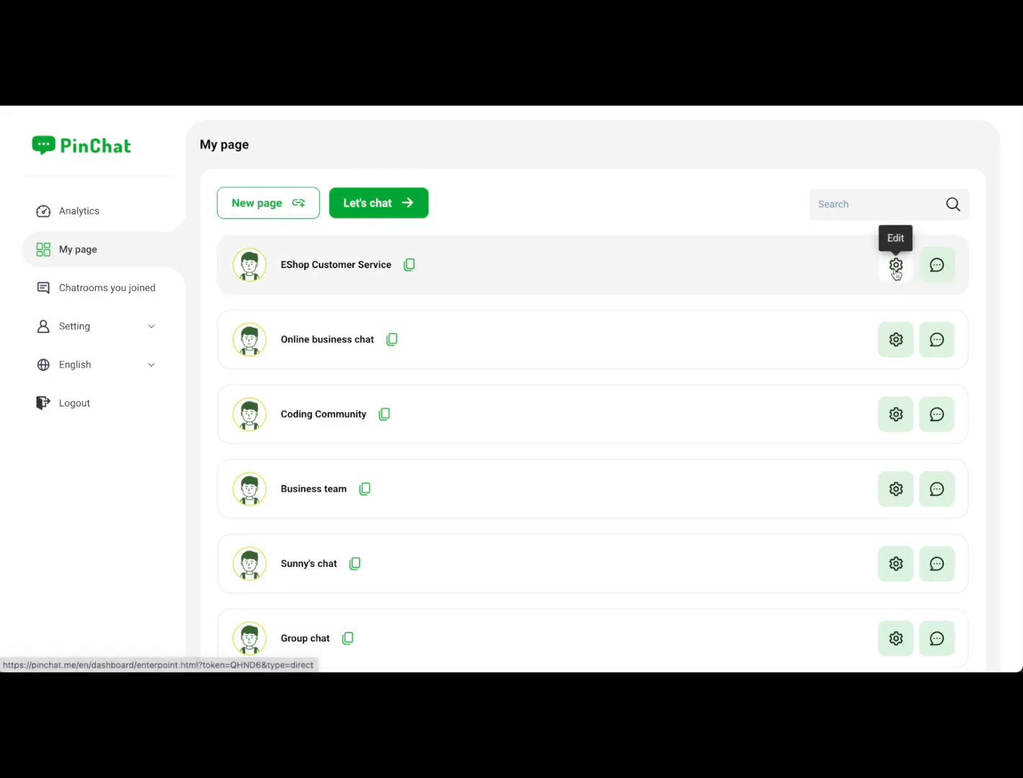
- Open EShop Customer Service settings, try the green theme colour, then revert to lime green
{"action": "left_click", "coordinate": [894, 265]}
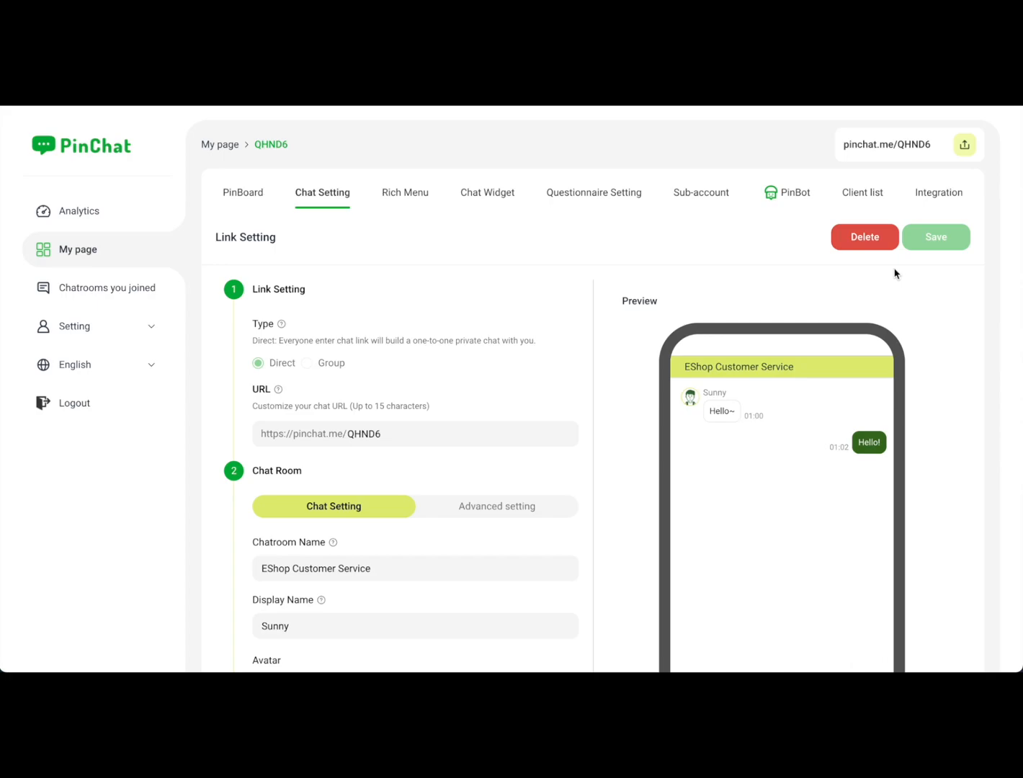
{"action": "scroll", "scroll_direction": "down", "scroll_amount": 3}
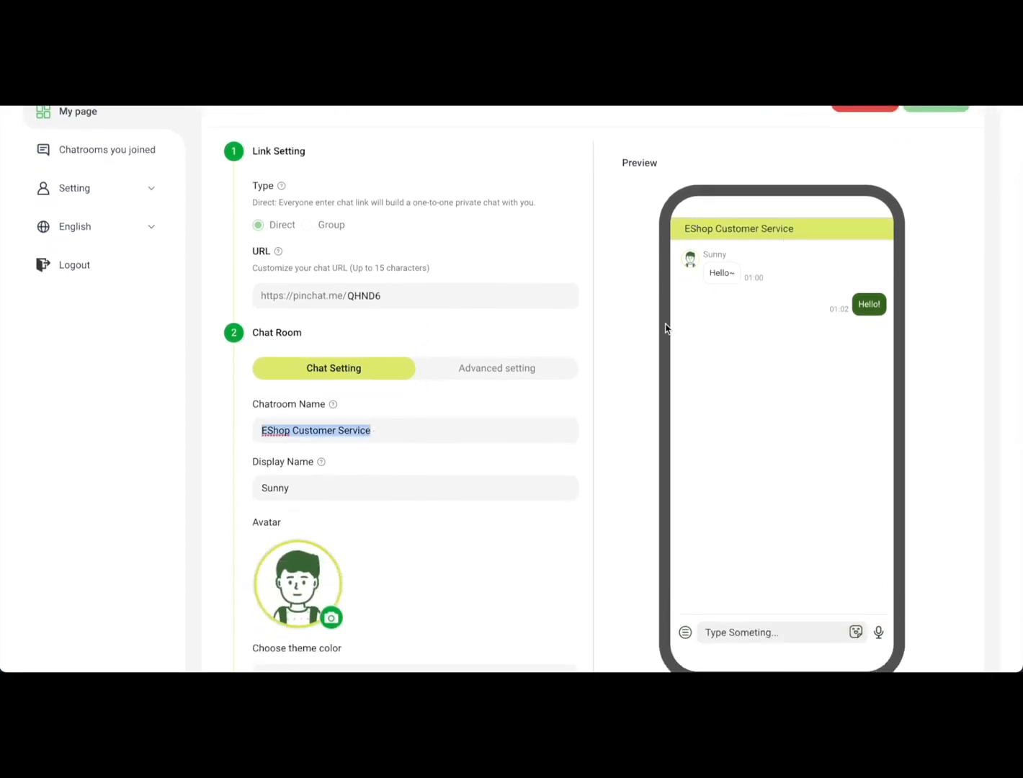
{"action": "scroll", "scroll_direction": "down", "scroll_amount": 3}
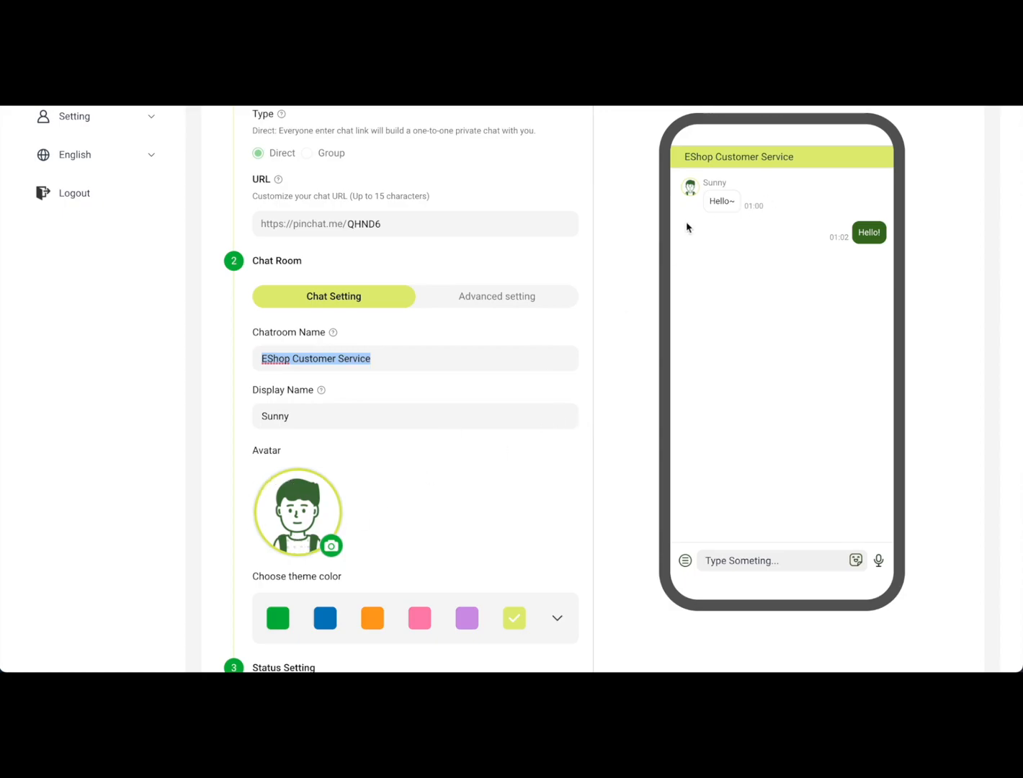
{"action": "left_click", "coordinate": [278, 618]}
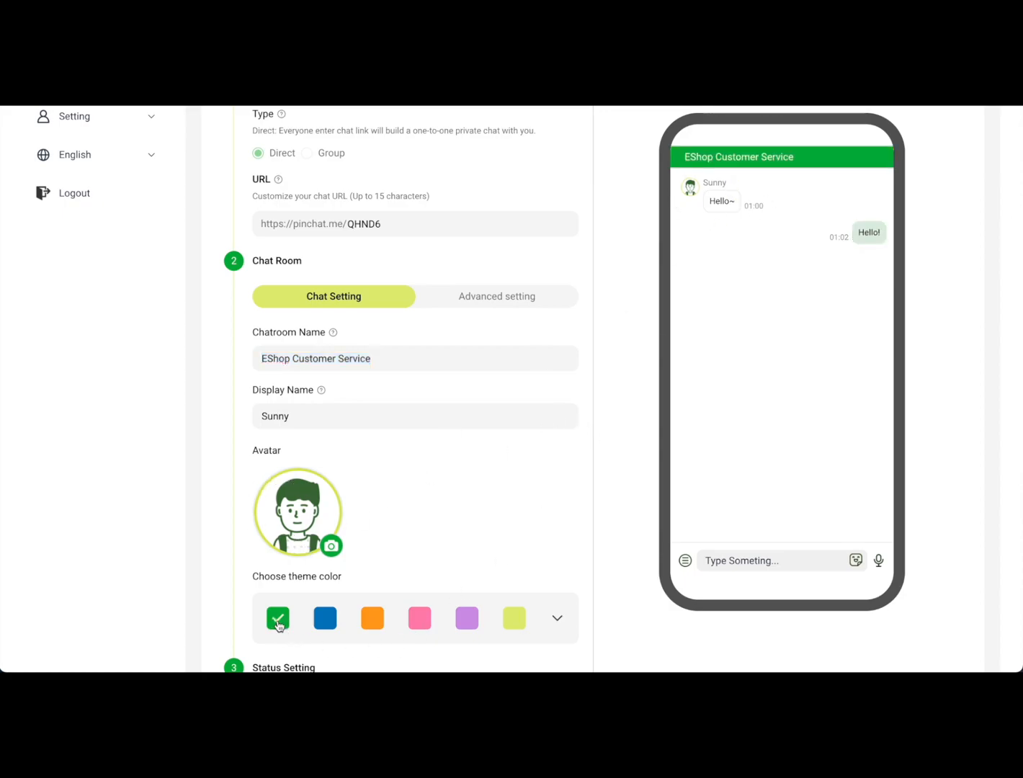
{"action": "left_click", "coordinate": [324, 618]}
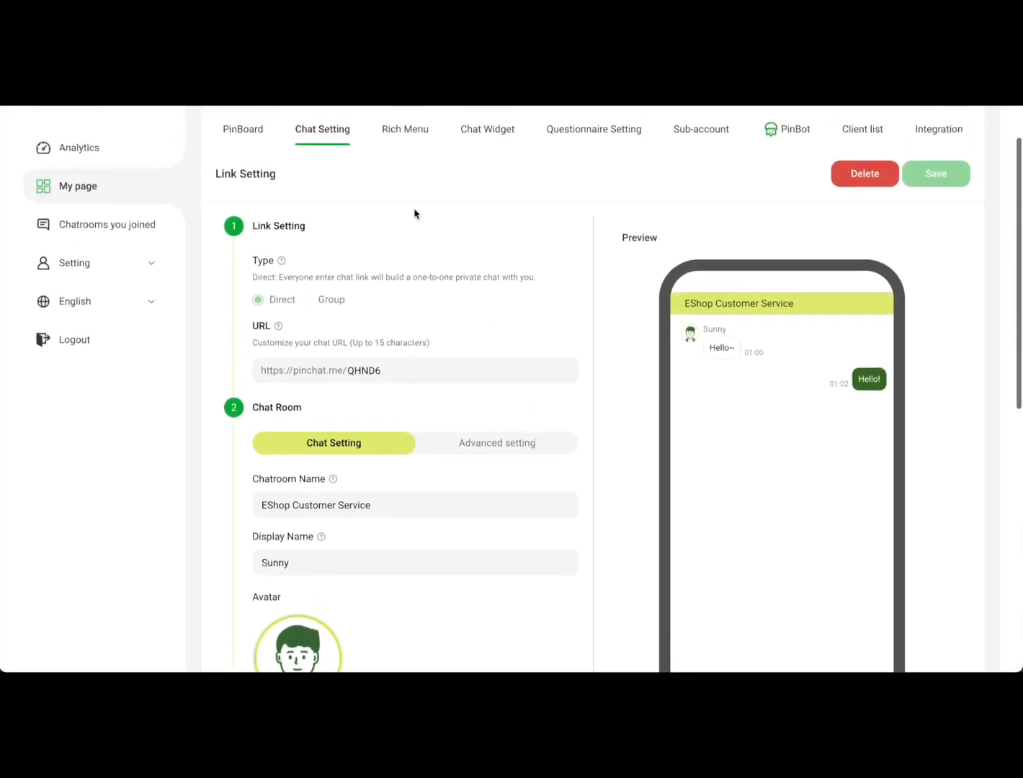
- Show the PinBoard welcome page settings and enable the Interactive Button options with Instagram and Youtube
{"action": "left_click", "coordinate": [242, 130]}
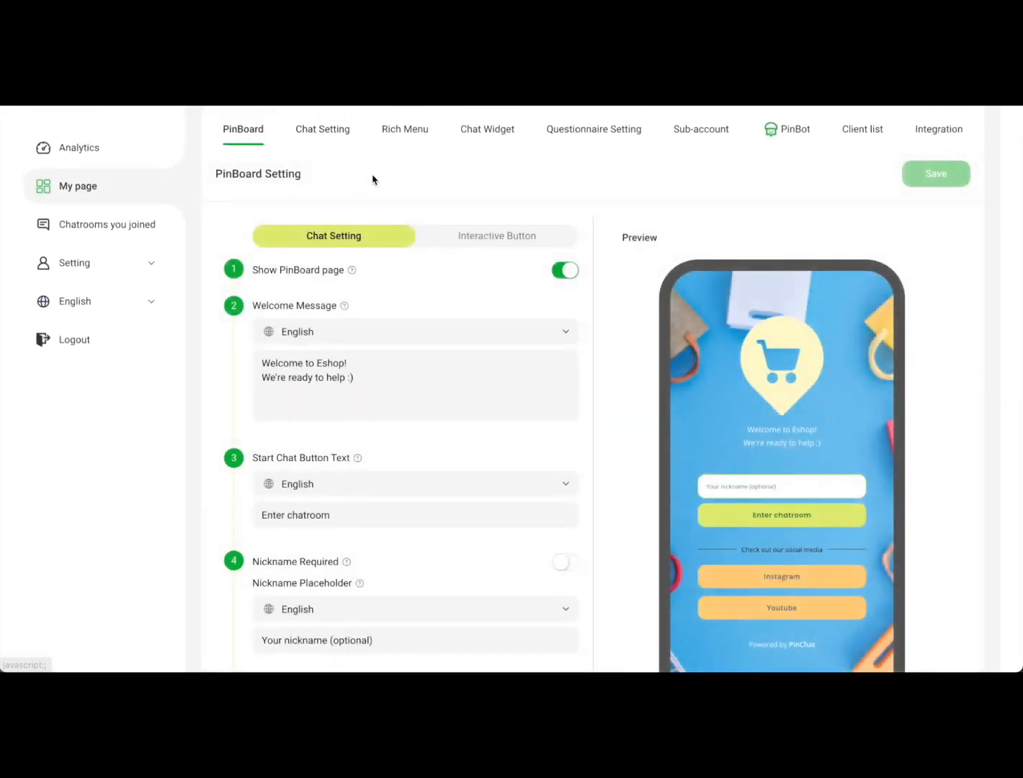
{"action": "scroll", "scroll_direction": "down", "scroll_amount": 3}
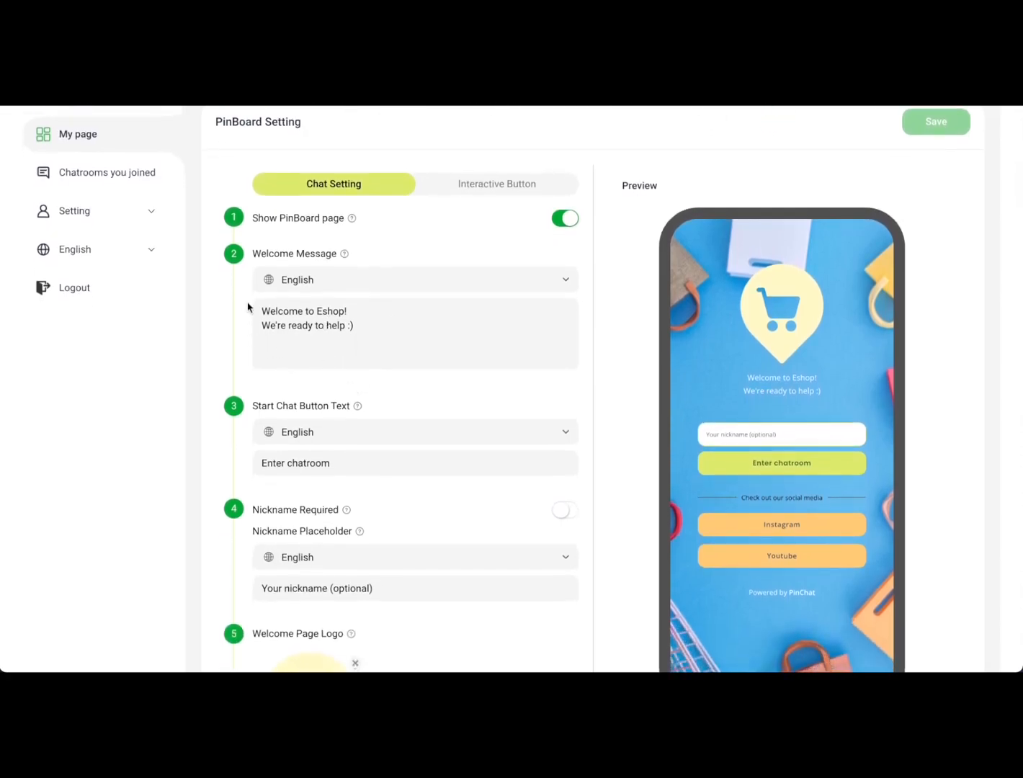
{"action": "mouse_move", "coordinate": [768, 372]}
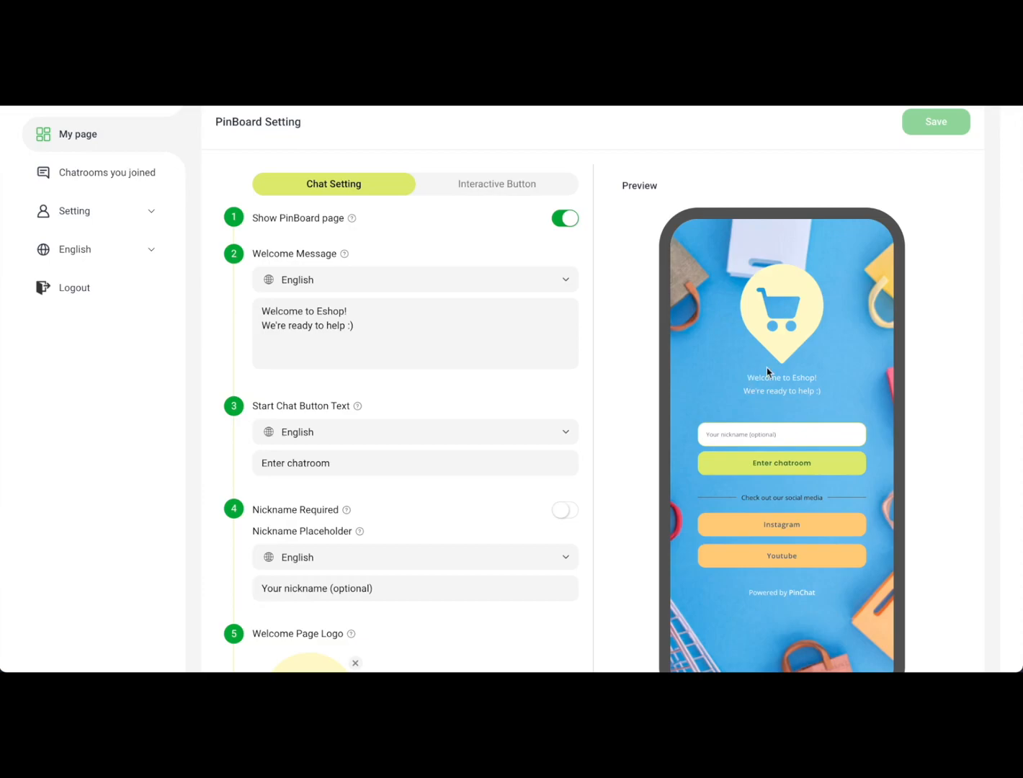
{"action": "scroll", "scroll_direction": "down", "scroll_amount": 3}
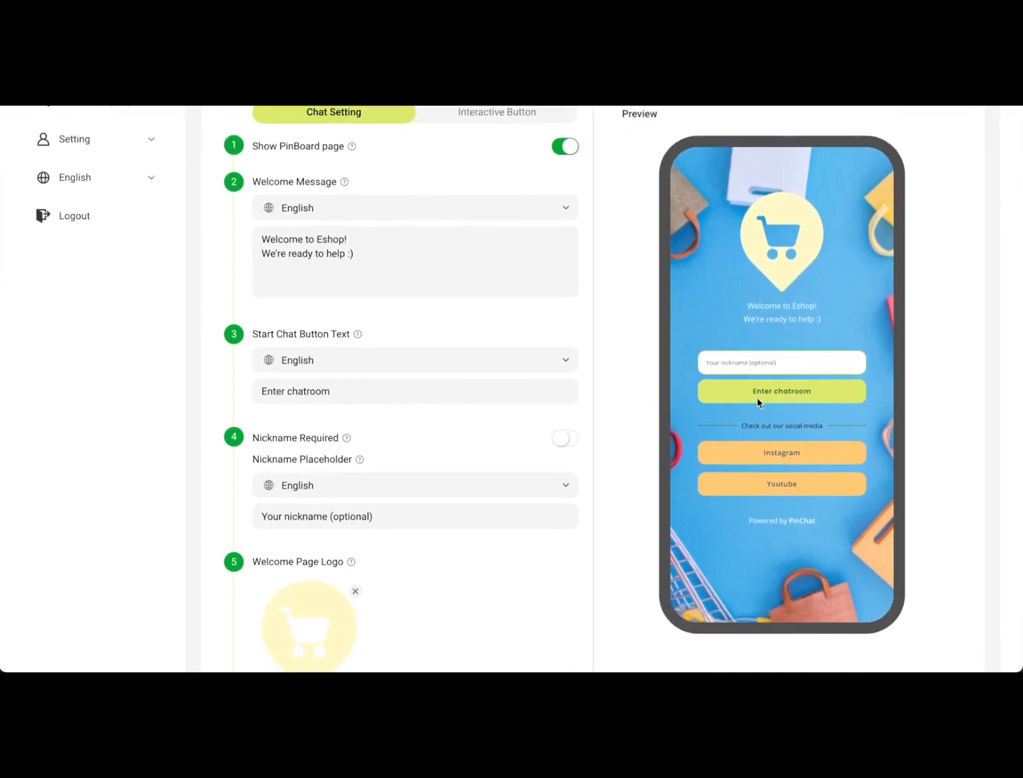
{"action": "scroll", "scroll_direction": "down", "scroll_amount": 3}
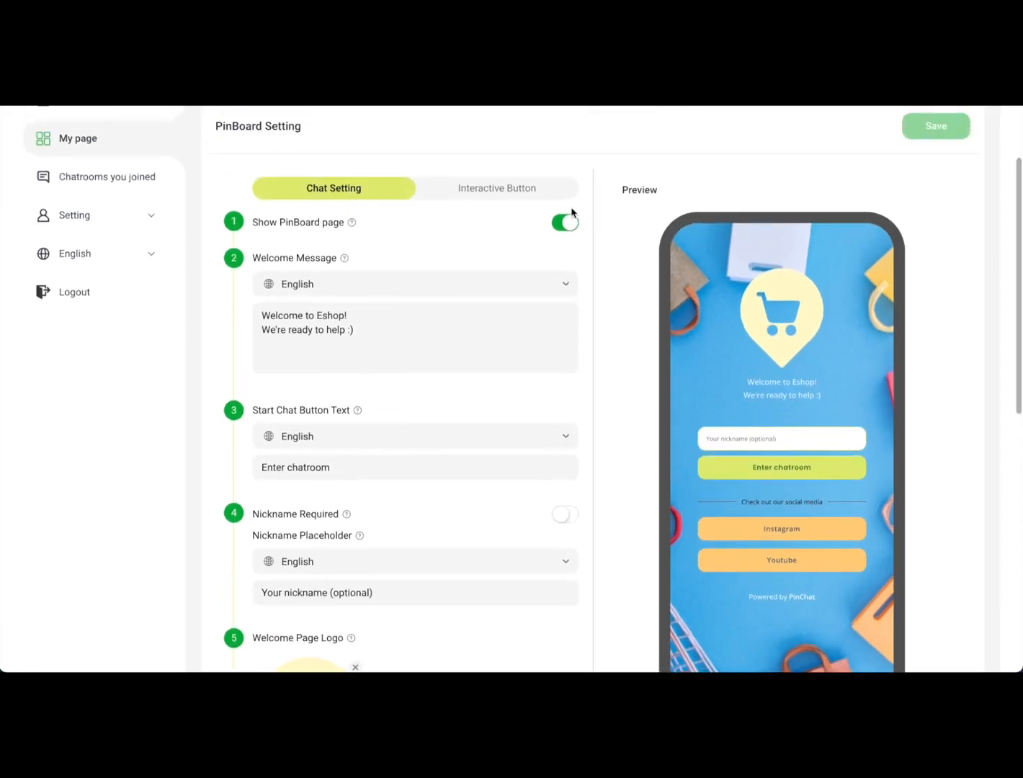
{"action": "left_click", "coordinate": [496, 187]}
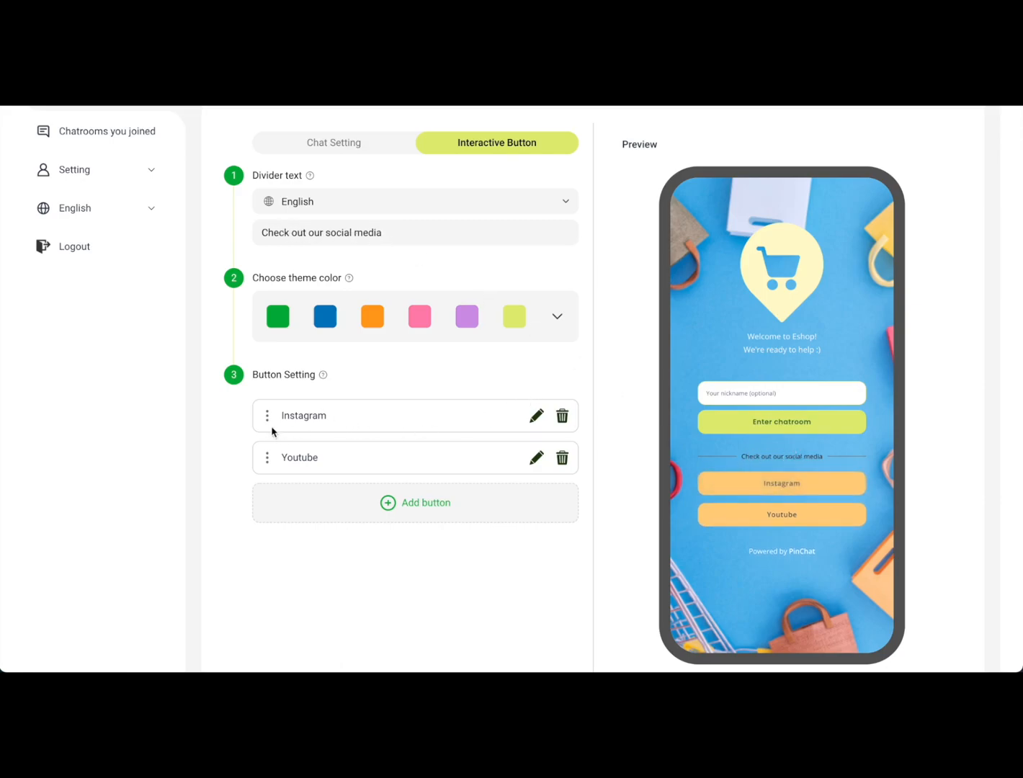
{"action": "mouse_move", "coordinate": [676, 520]}
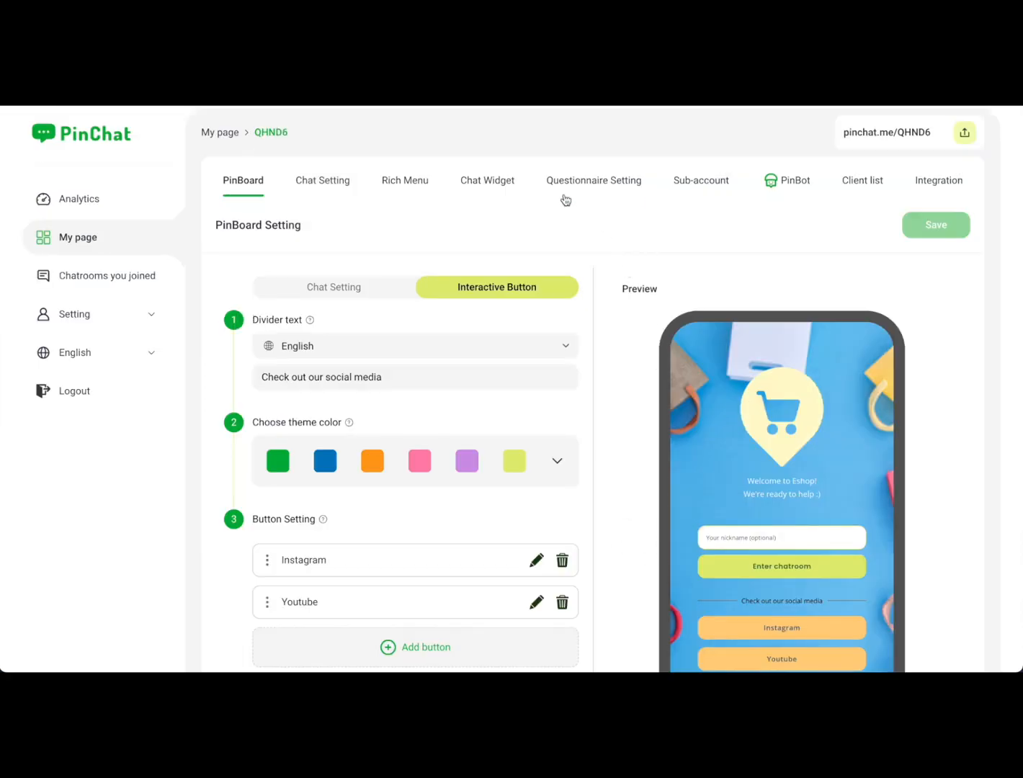
- Review the Questionnaire Setting with Feedback trigger, redemption thanks message and three questions, leaving Question 2 unchanged
{"action": "left_click", "coordinate": [594, 180]}
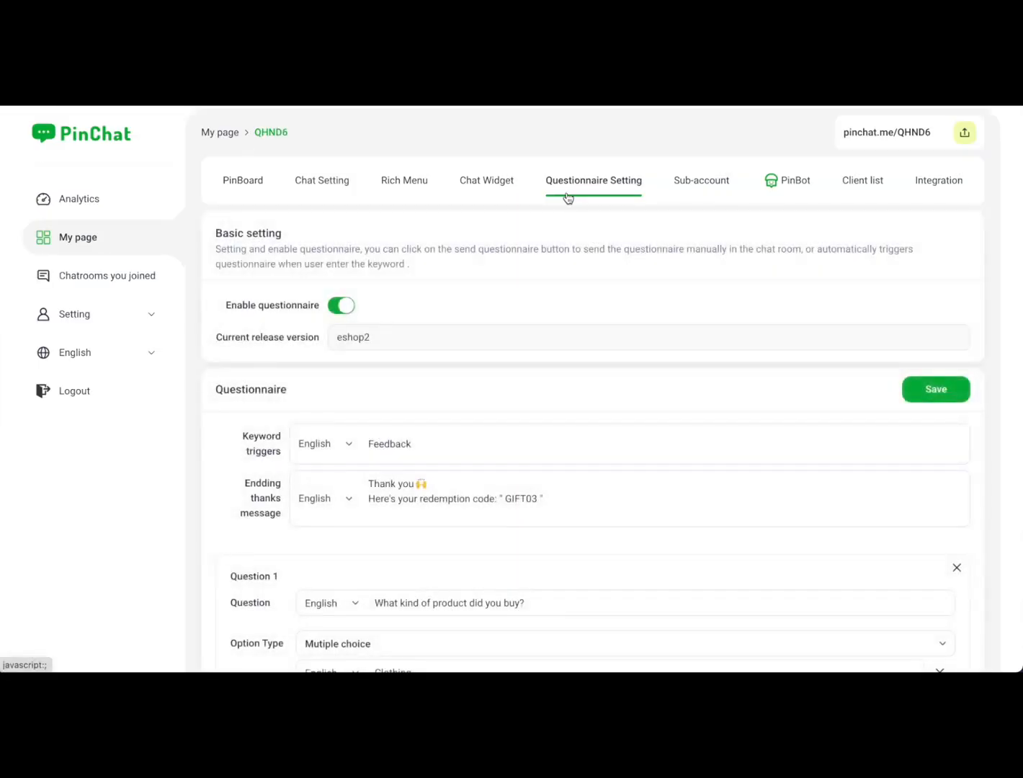
{"action": "scroll", "scroll_direction": "down", "scroll_amount": 3}
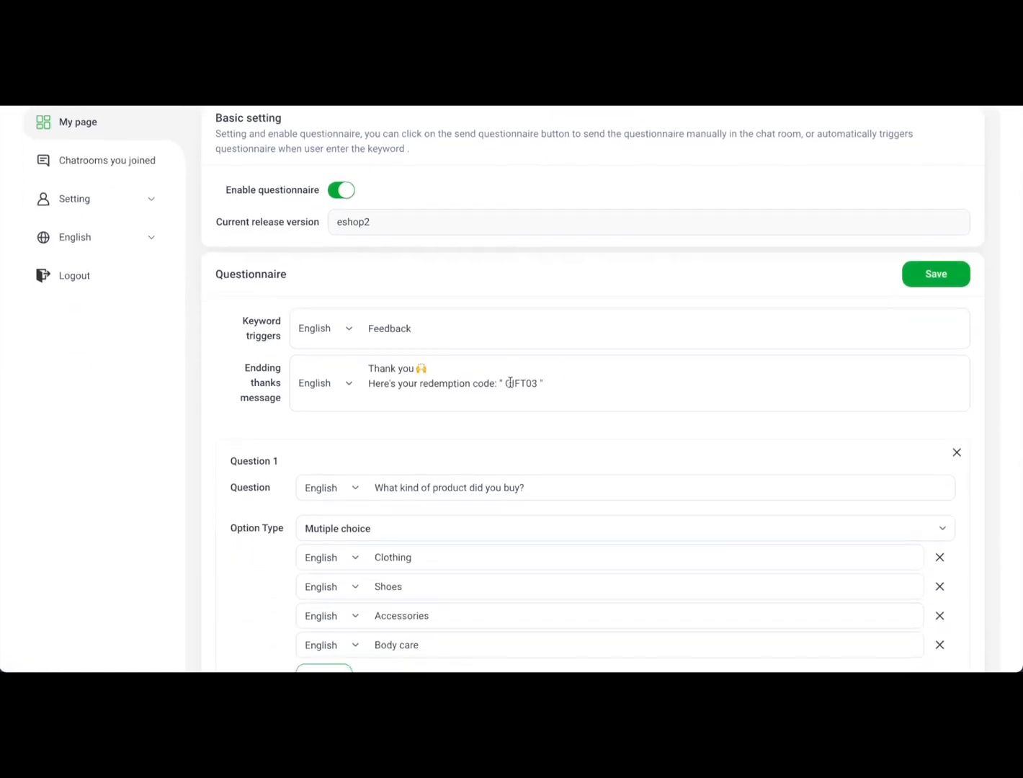
{"action": "scroll", "scroll_direction": "down", "scroll_amount": 3}
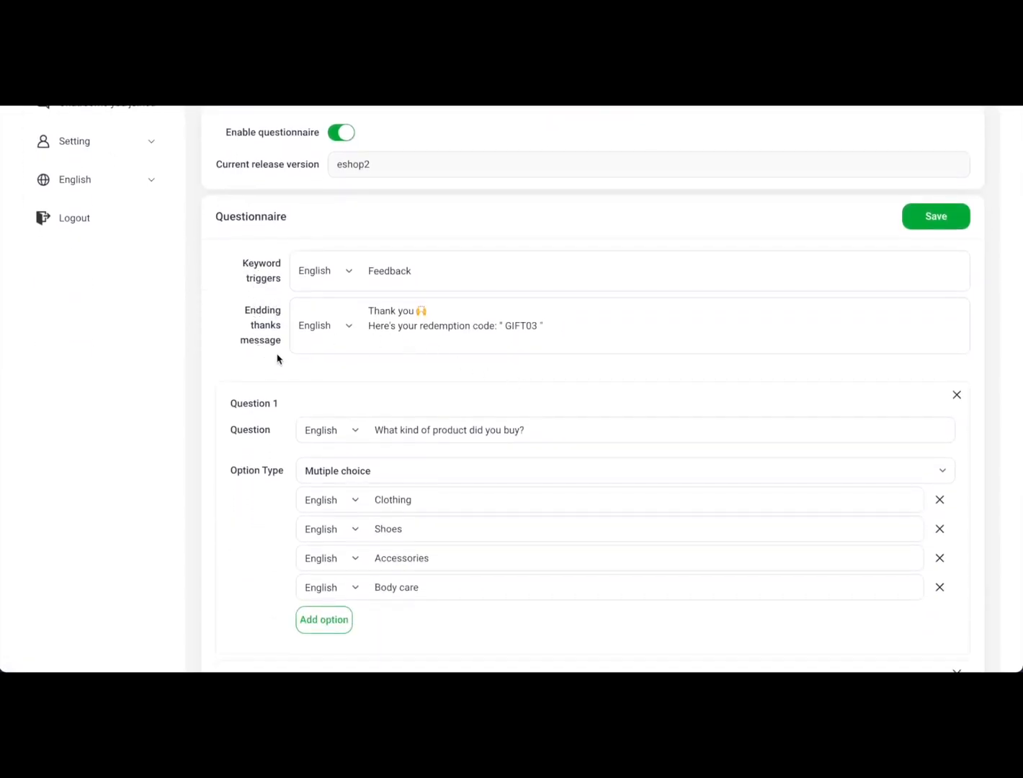
{"action": "scroll", "scroll_direction": "down", "scroll_amount": 3}
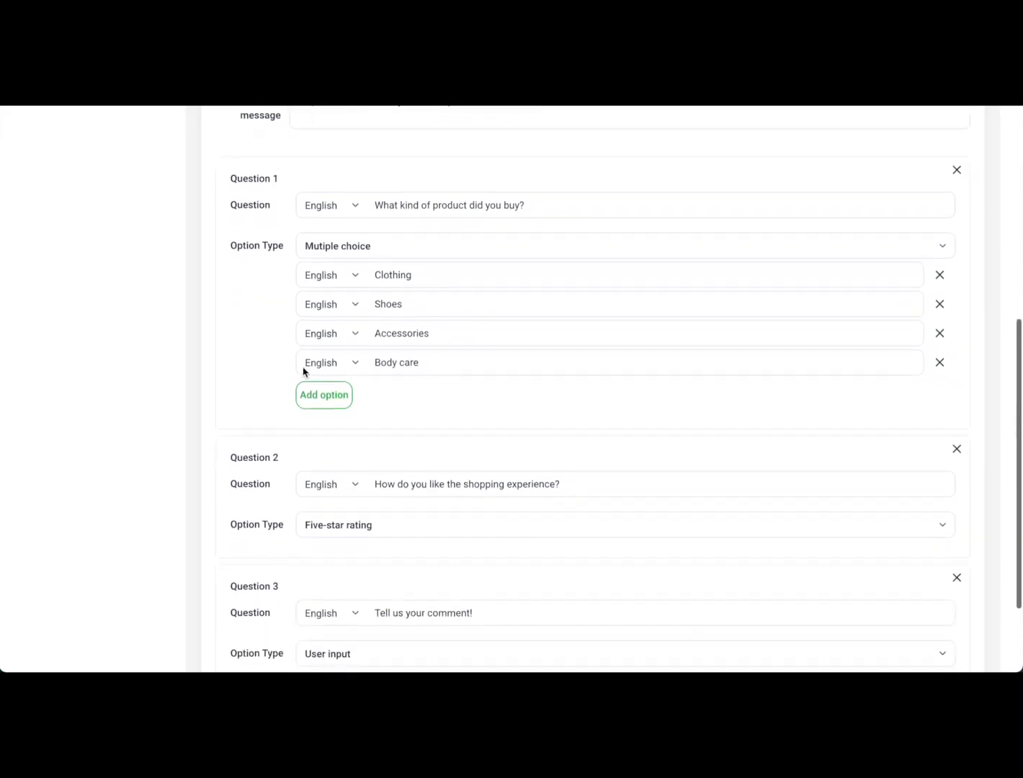
{"action": "scroll", "scroll_direction": "down", "scroll_amount": 3}
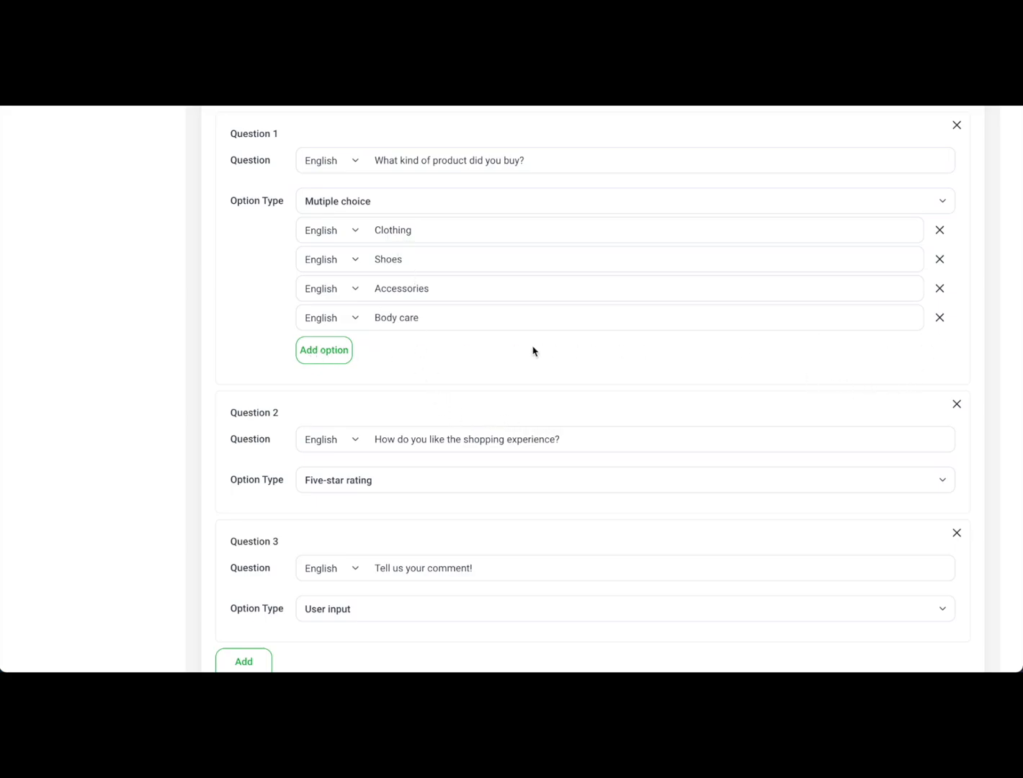
{"action": "scroll", "scroll_direction": "down", "scroll_amount": 3}
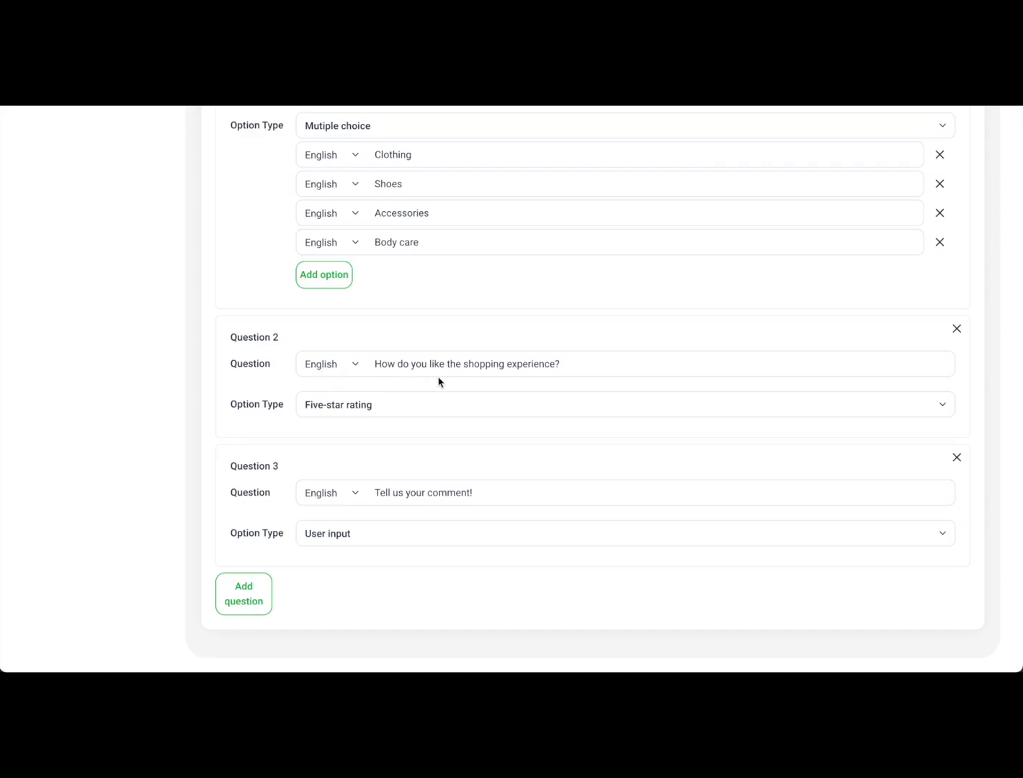
{"action": "left_click", "coordinate": [626, 363]}
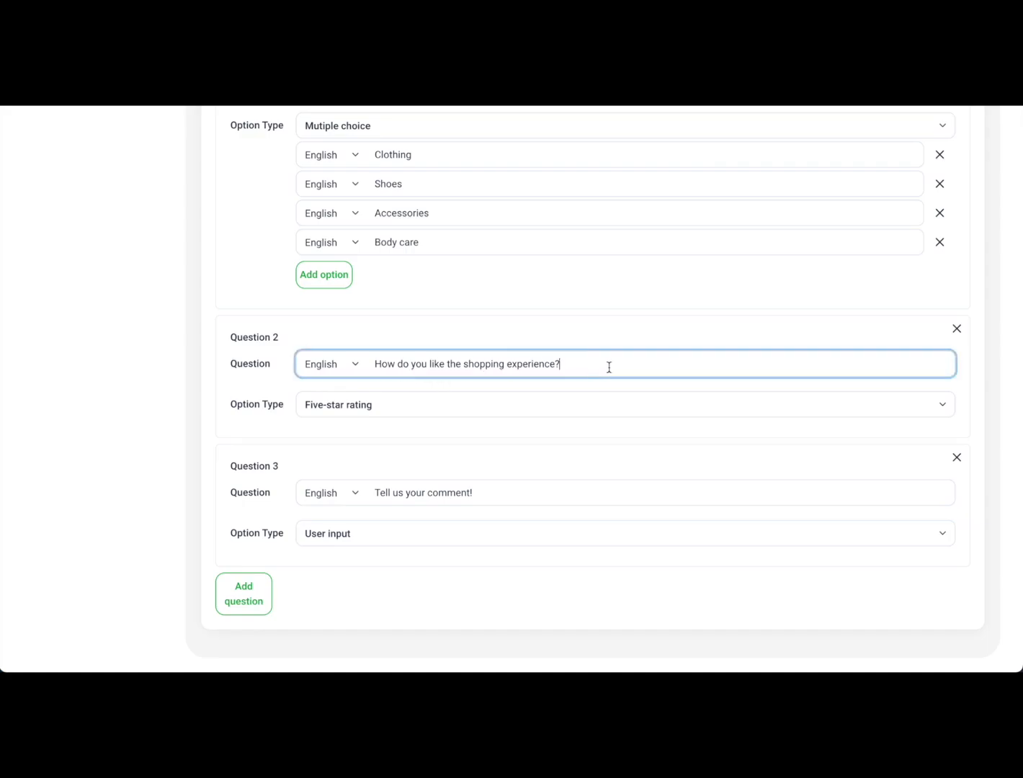
{"action": "mouse_move", "coordinate": [549, 412]}
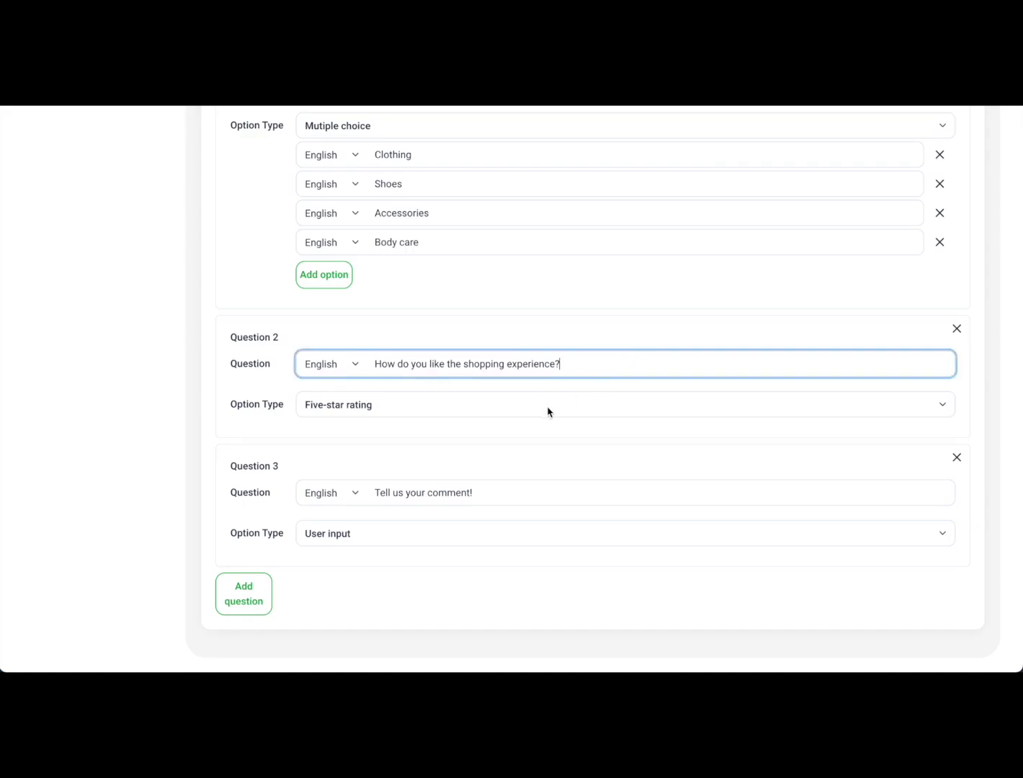
{"action": "left_click", "coordinate": [625, 404]}
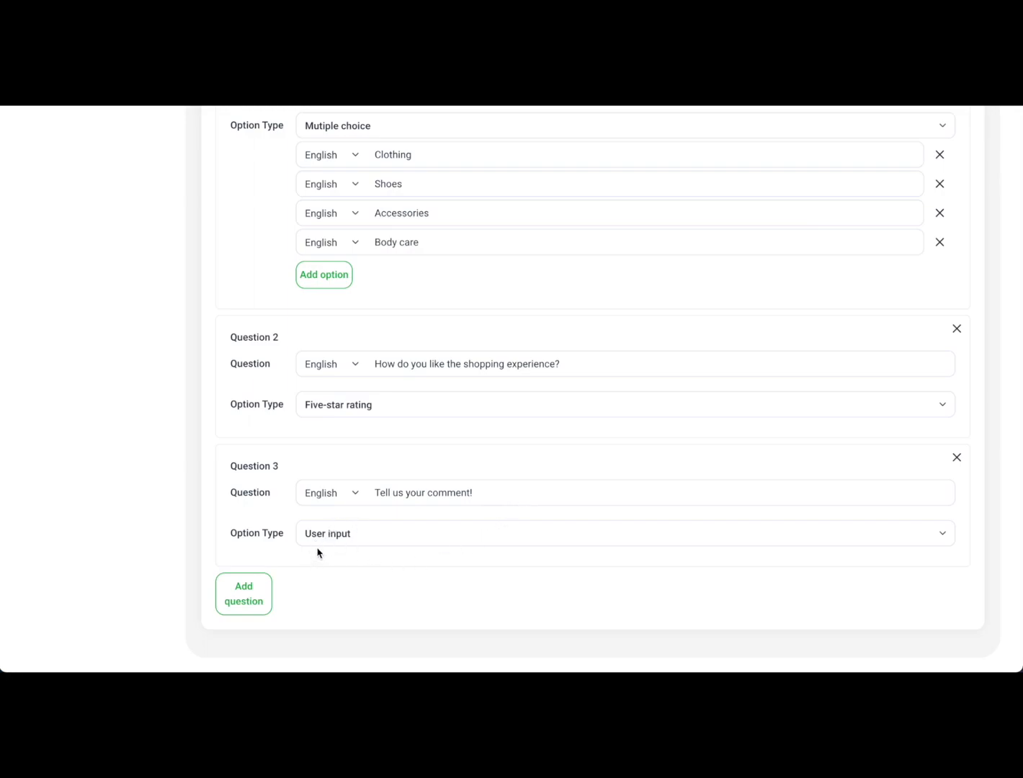
{"action": "mouse_move", "coordinate": [954, 408]}
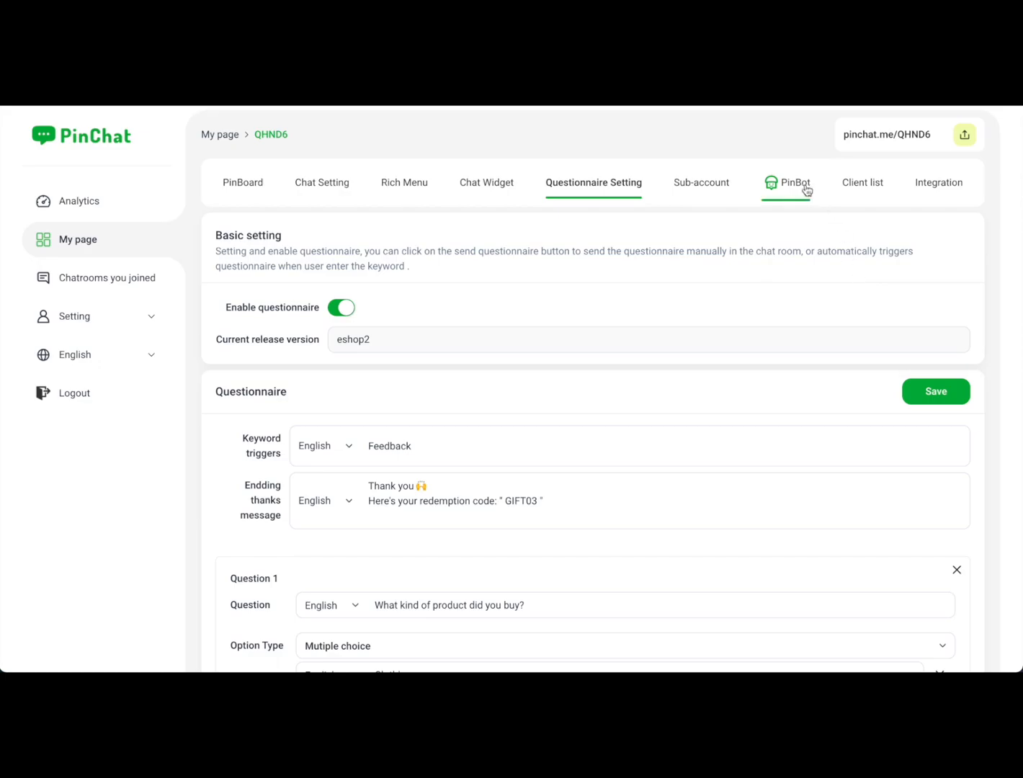
- Show the PinBot Customer Service Bot settings down to the main and exception flow settings
{"action": "left_click", "coordinate": [787, 181]}
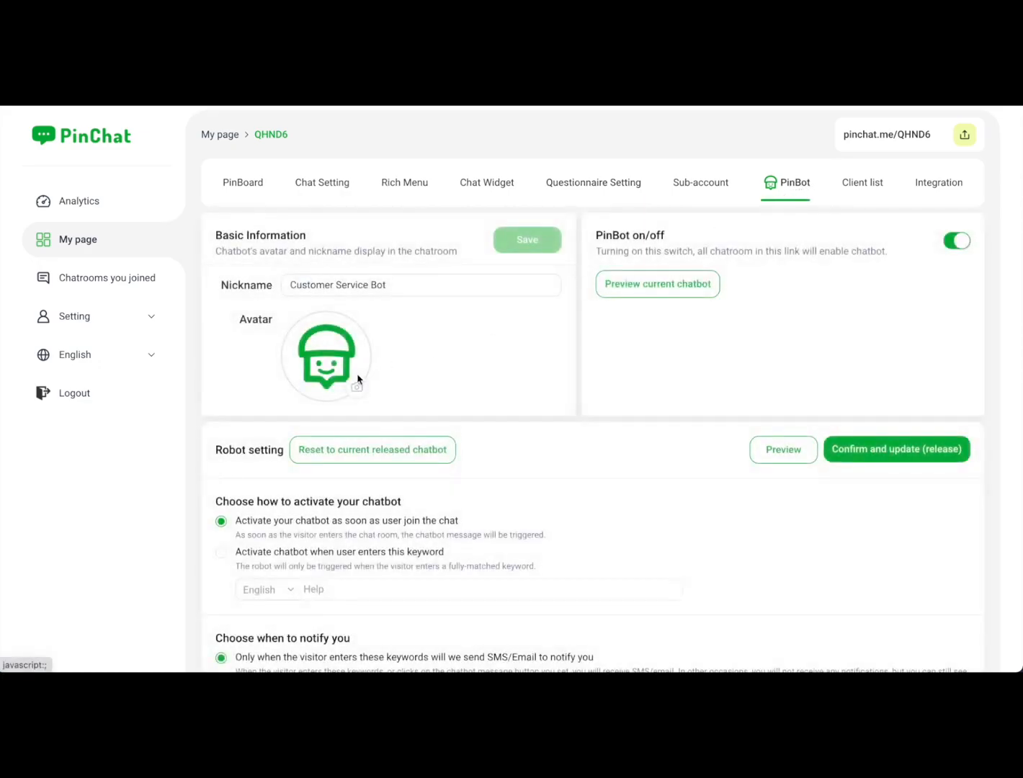
{"action": "mouse_move", "coordinate": [396, 371]}
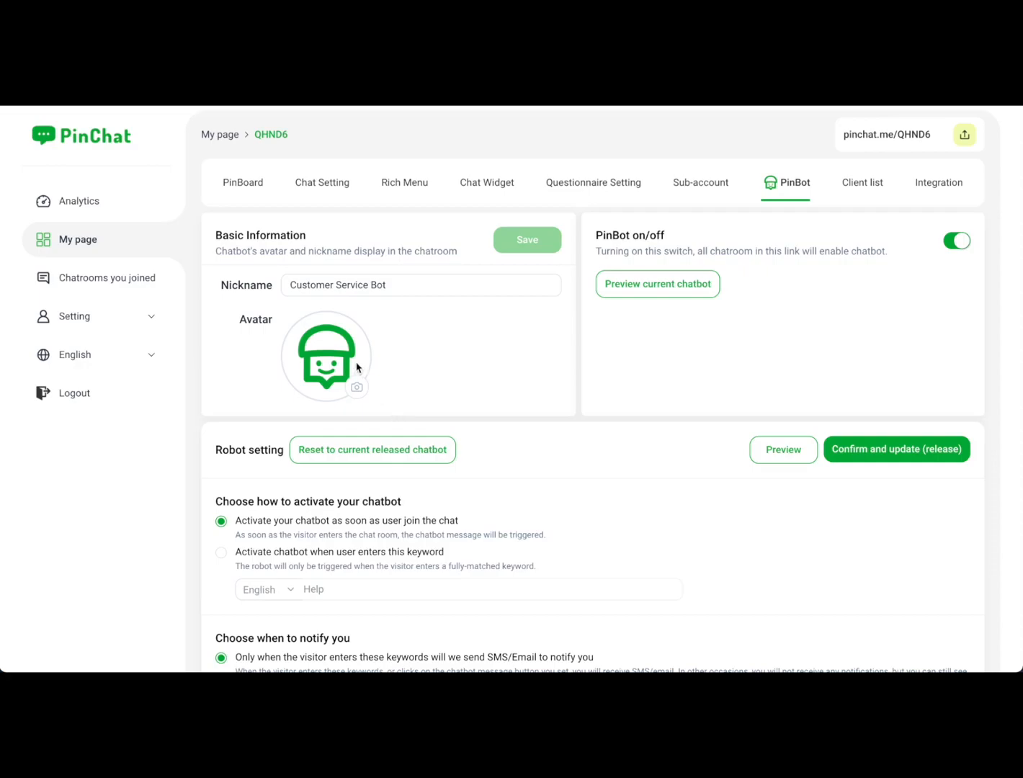
{"action": "scroll", "scroll_direction": "down", "scroll_amount": 3}
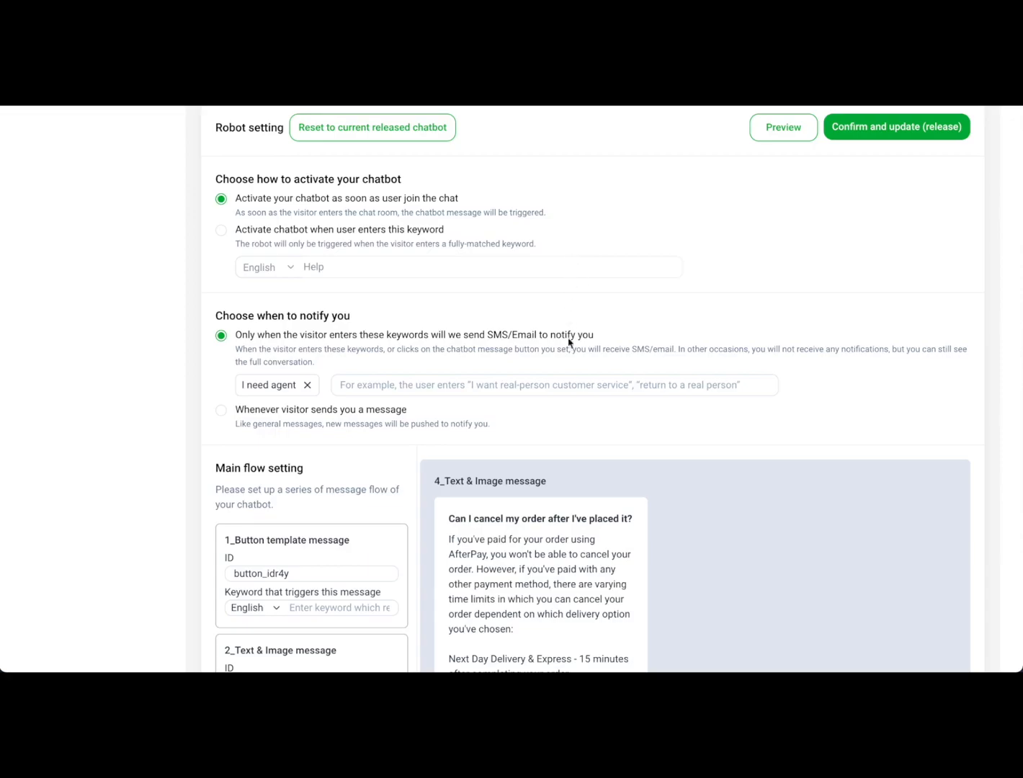
{"action": "mouse_move", "coordinate": [554, 467]}
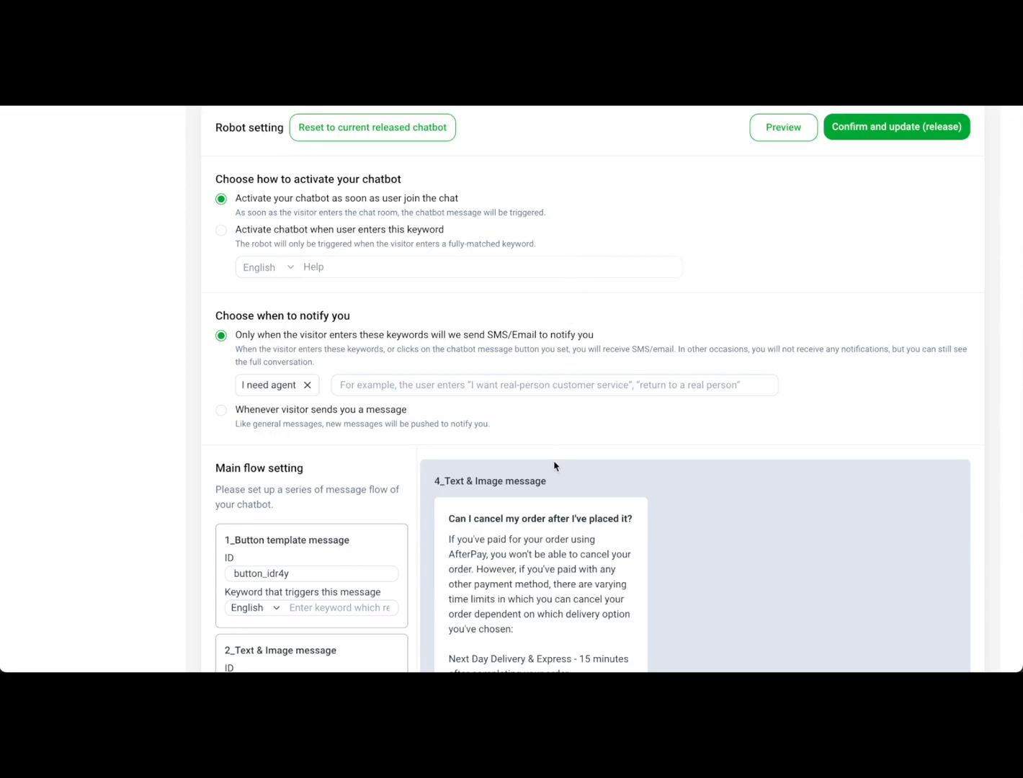
{"action": "scroll", "scroll_direction": "down", "scroll_amount": 3}
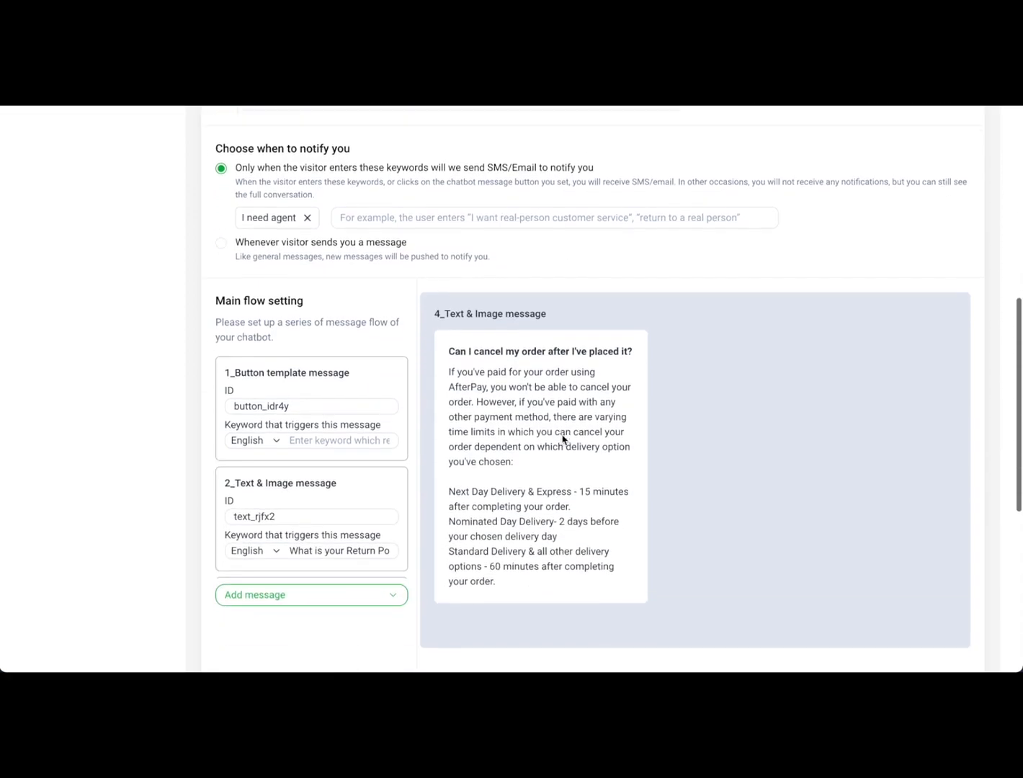
{"action": "scroll", "scroll_direction": "down", "scroll_amount": 3}
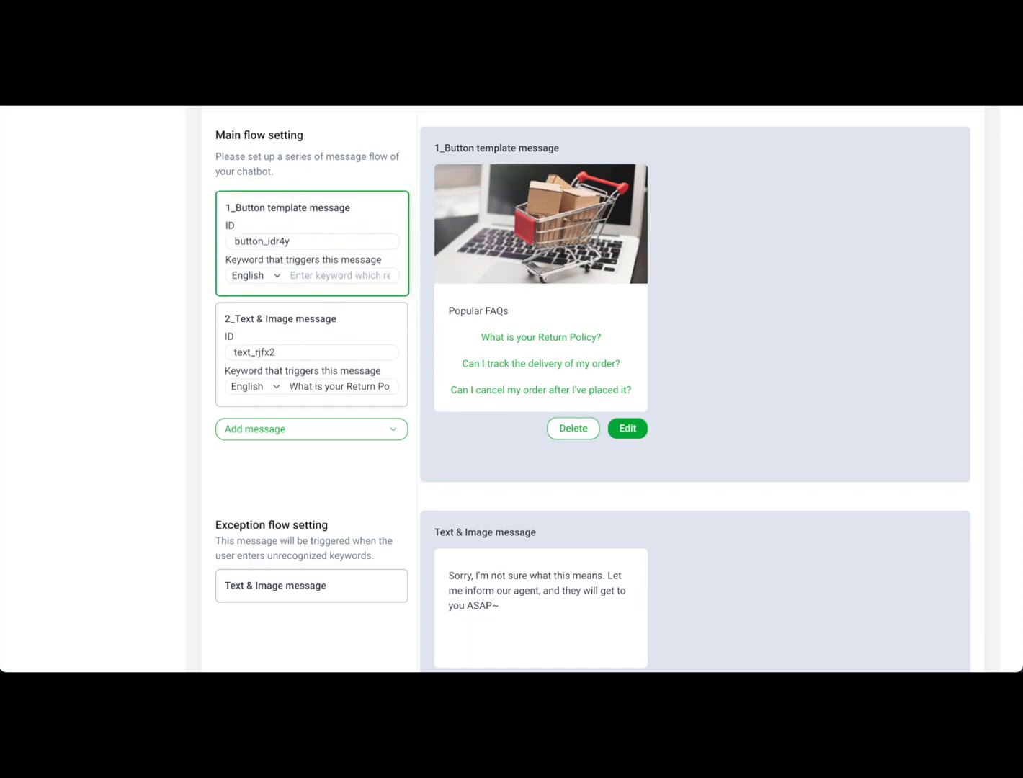
{"action": "mouse_move", "coordinate": [571, 346]}
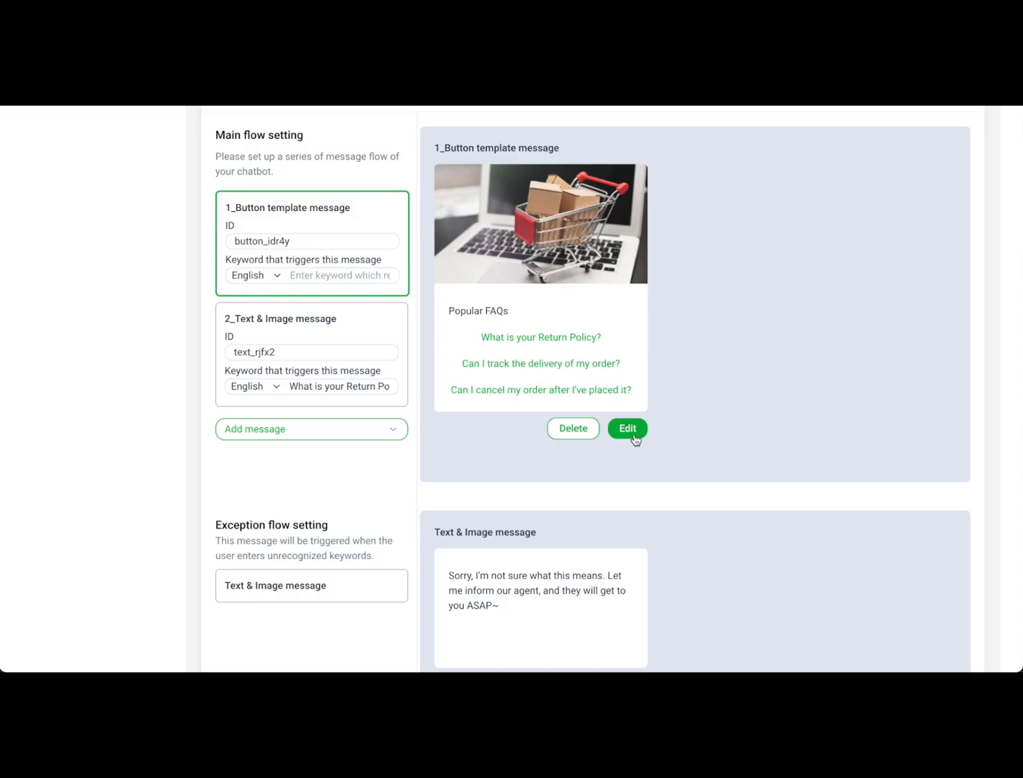
{"action": "left_click", "coordinate": [625, 428]}
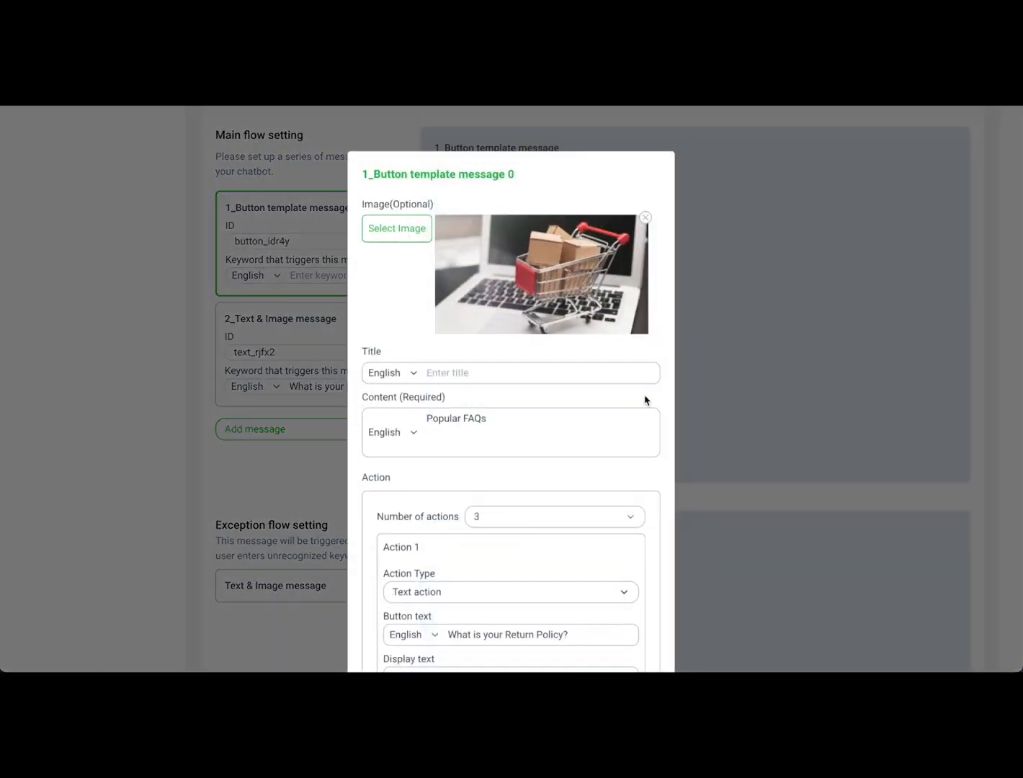
{"action": "scroll", "scroll_direction": "down", "scroll_amount": 3}
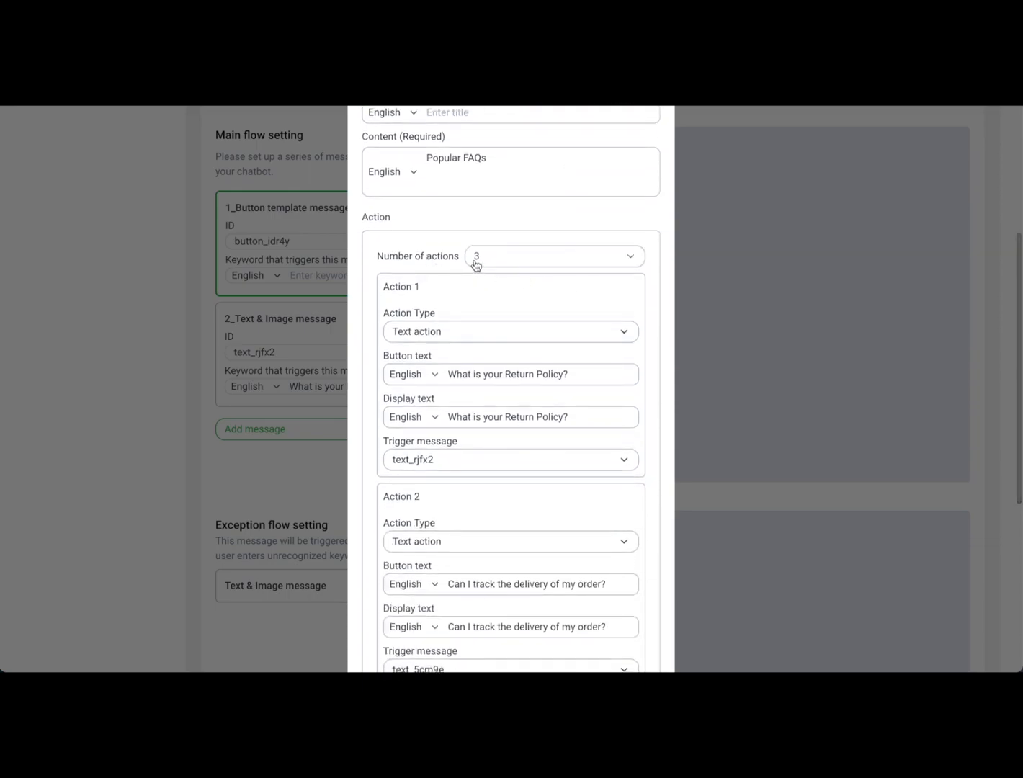
{"action": "left_click", "coordinate": [554, 257]}
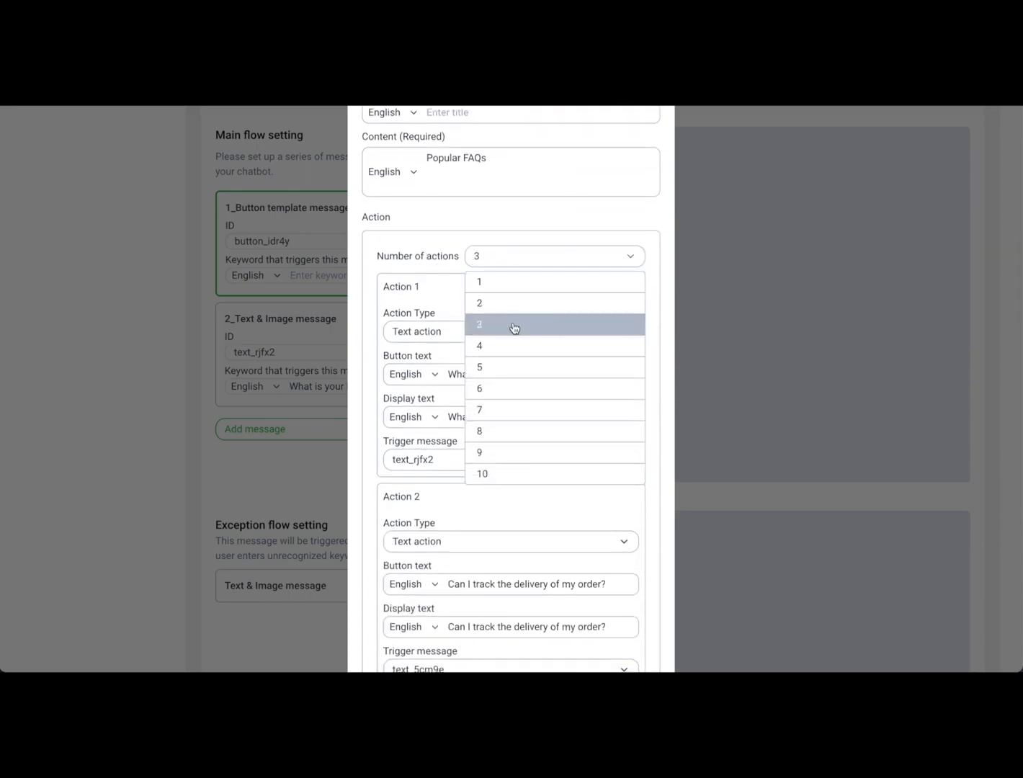
{"action": "left_click", "coordinate": [479, 324]}
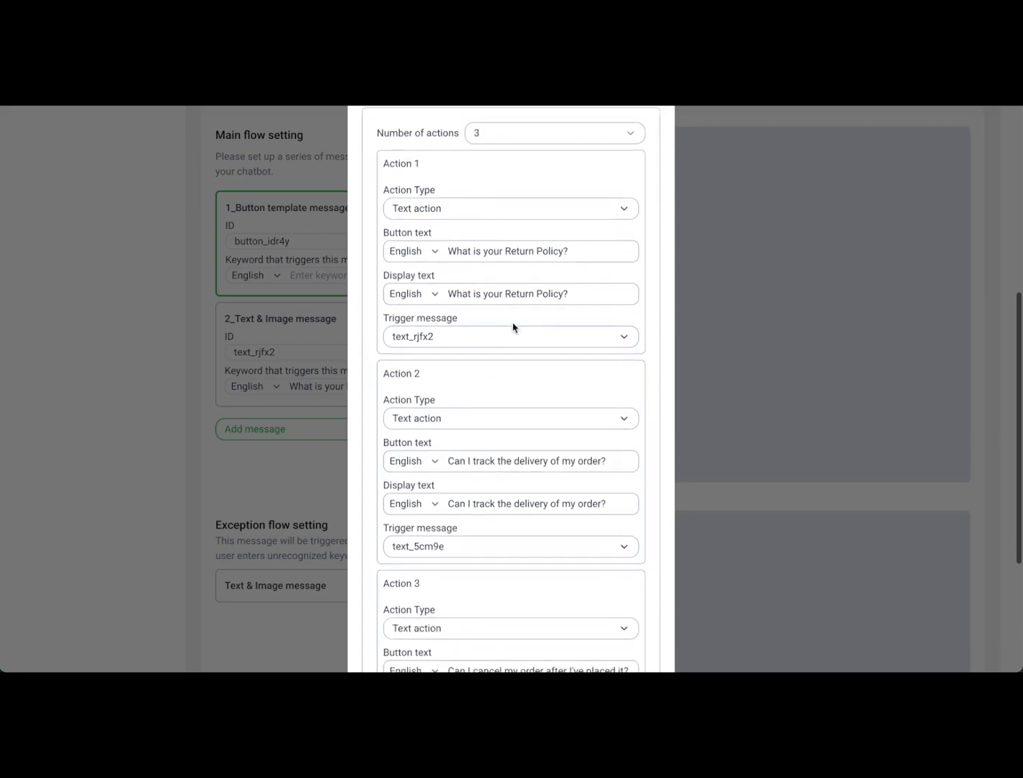
{"action": "scroll", "scroll_direction": "down", "scroll_amount": 3}
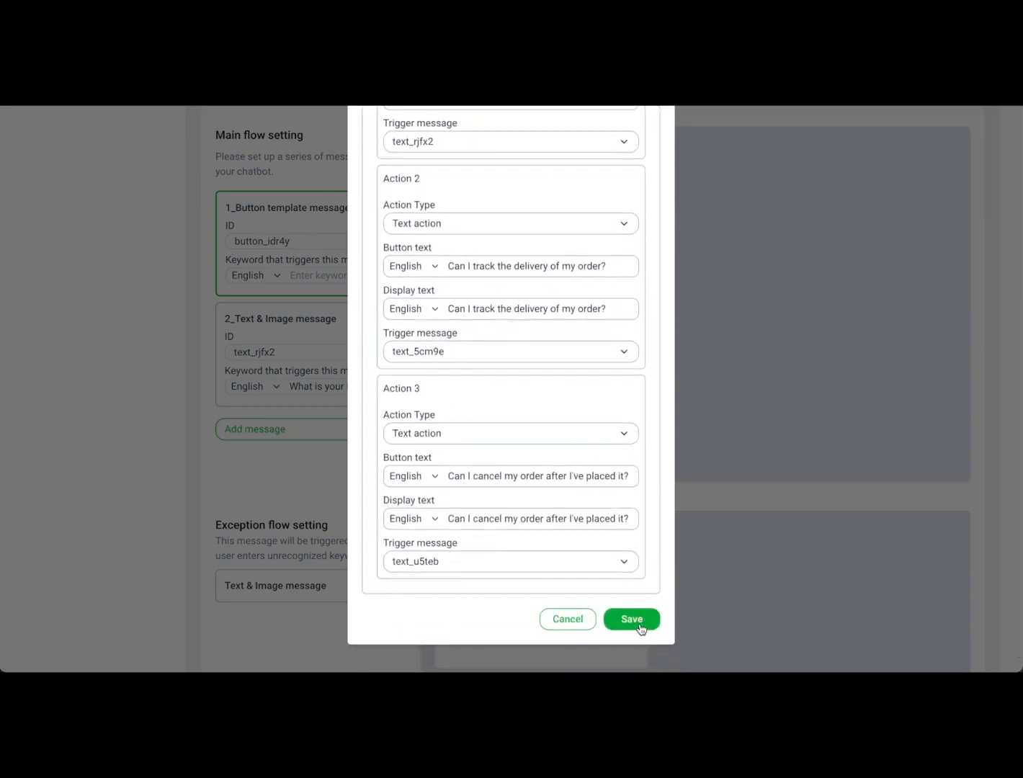
{"action": "left_click", "coordinate": [631, 620]}
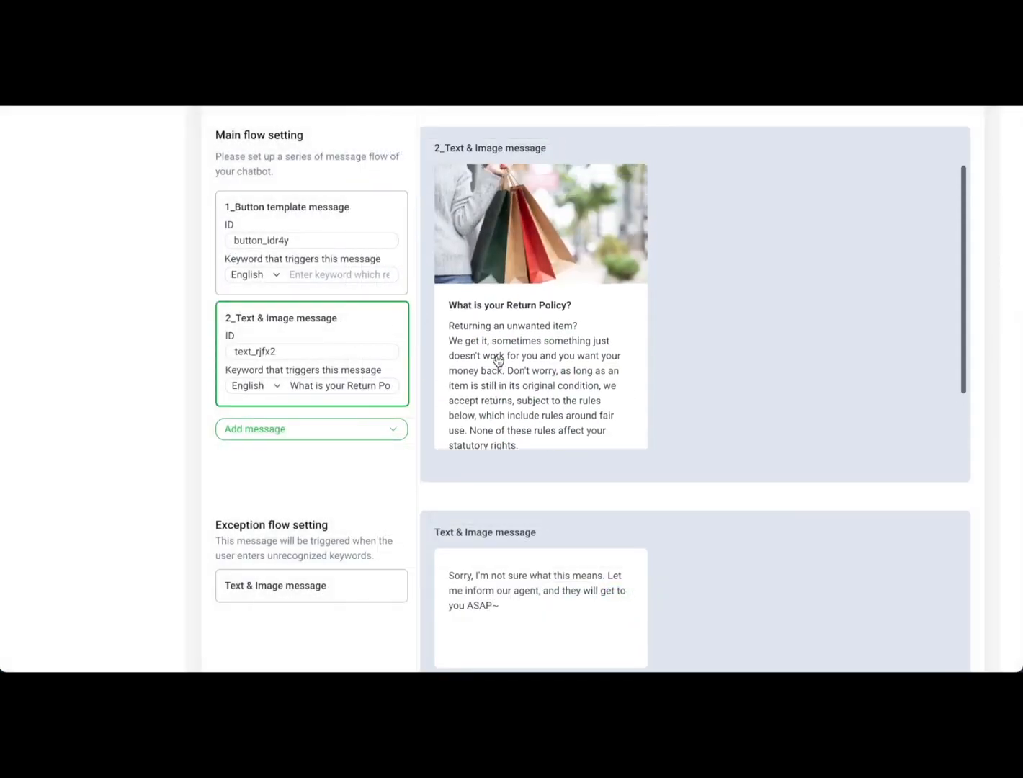
{"action": "mouse_move", "coordinate": [386, 483]}
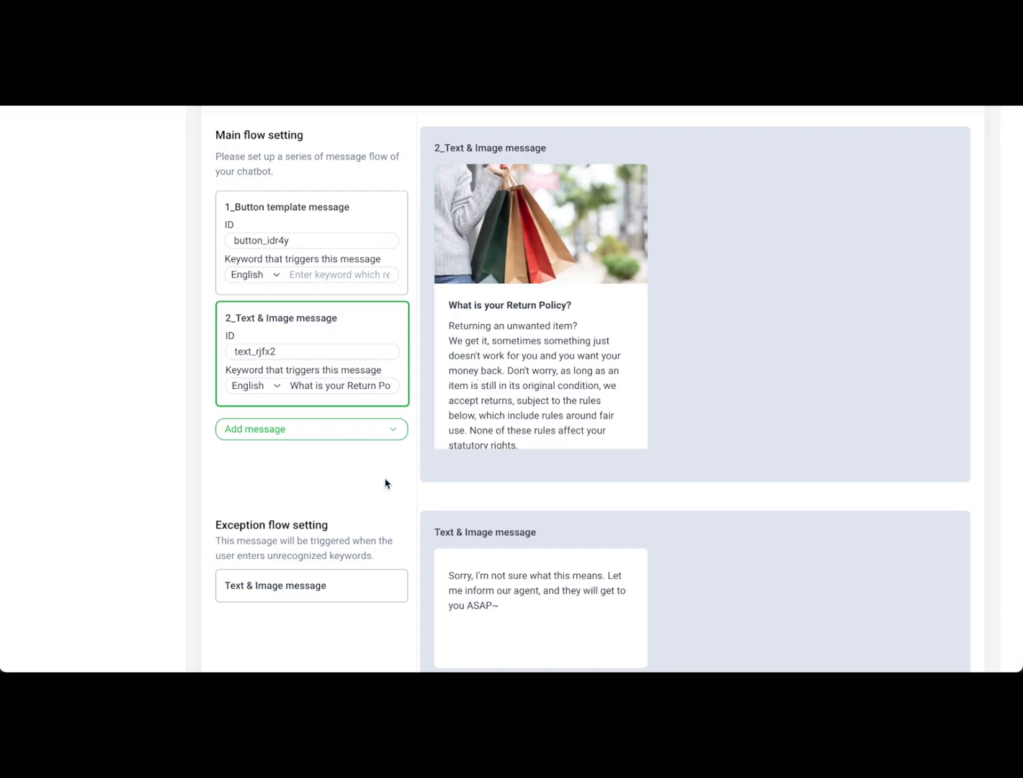
{"action": "scroll", "scroll_direction": "down", "scroll_amount": 3}
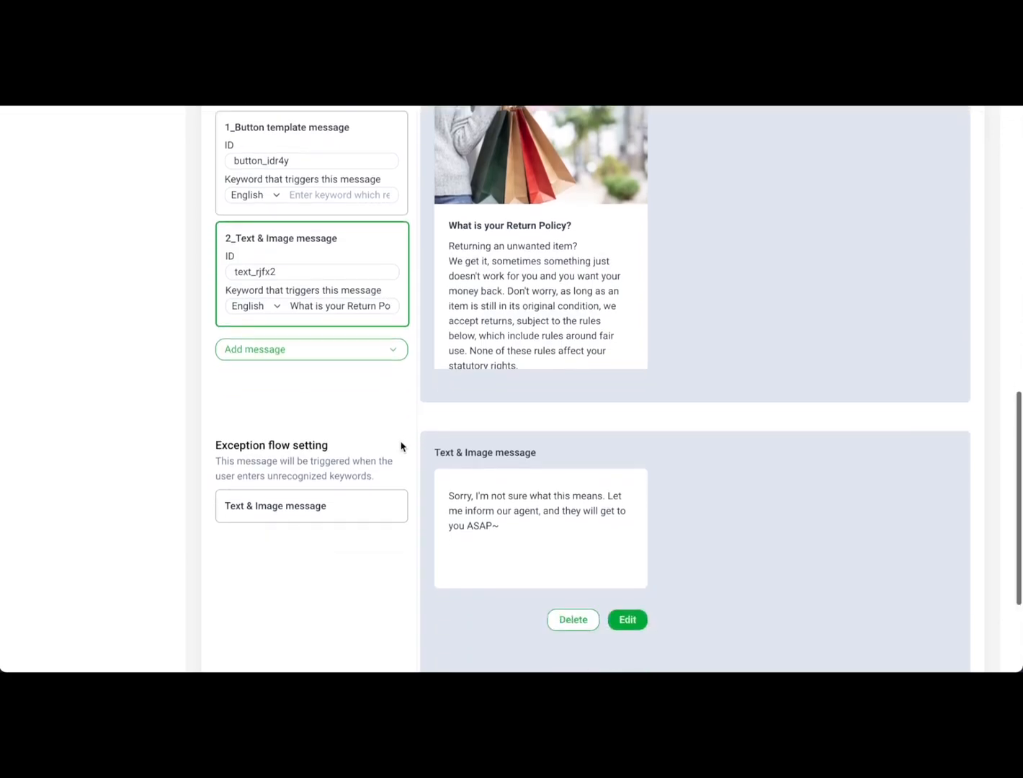
{"action": "scroll", "scroll_direction": "down", "scroll_amount": 3}
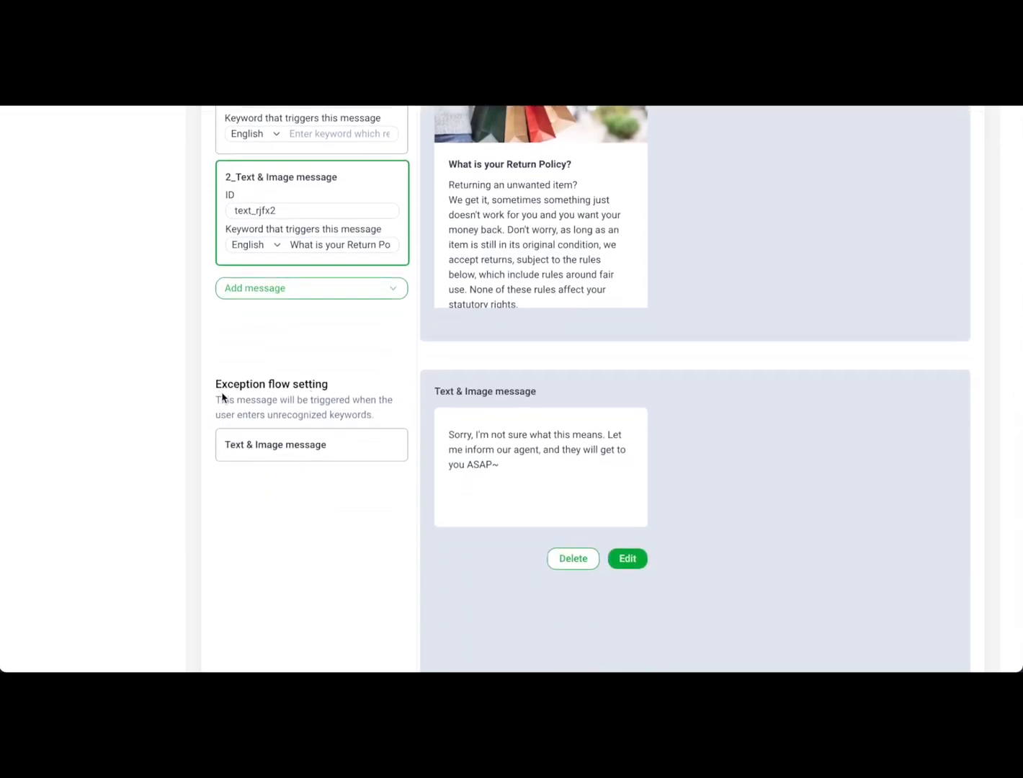
{"action": "mouse_move", "coordinate": [433, 516]}
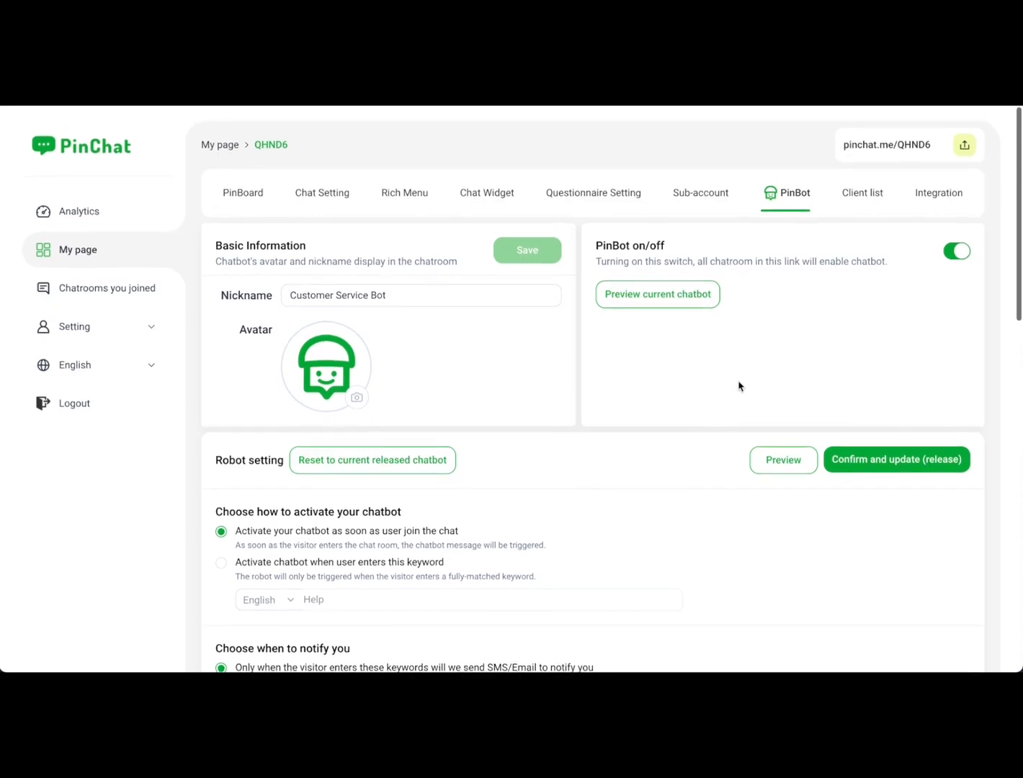
- Test the chatbot preview with the Return Policy and order tracking FAQ buttons, then close it
{"action": "left_click", "coordinate": [784, 460]}
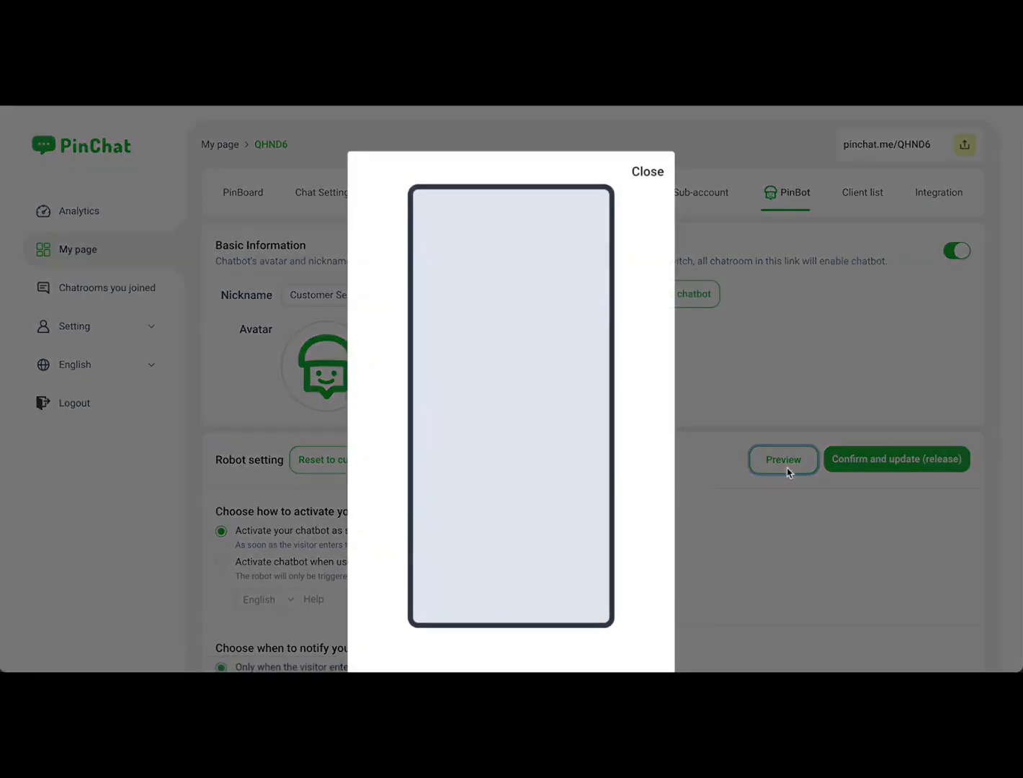
{"action": "left_click", "coordinate": [782, 459]}
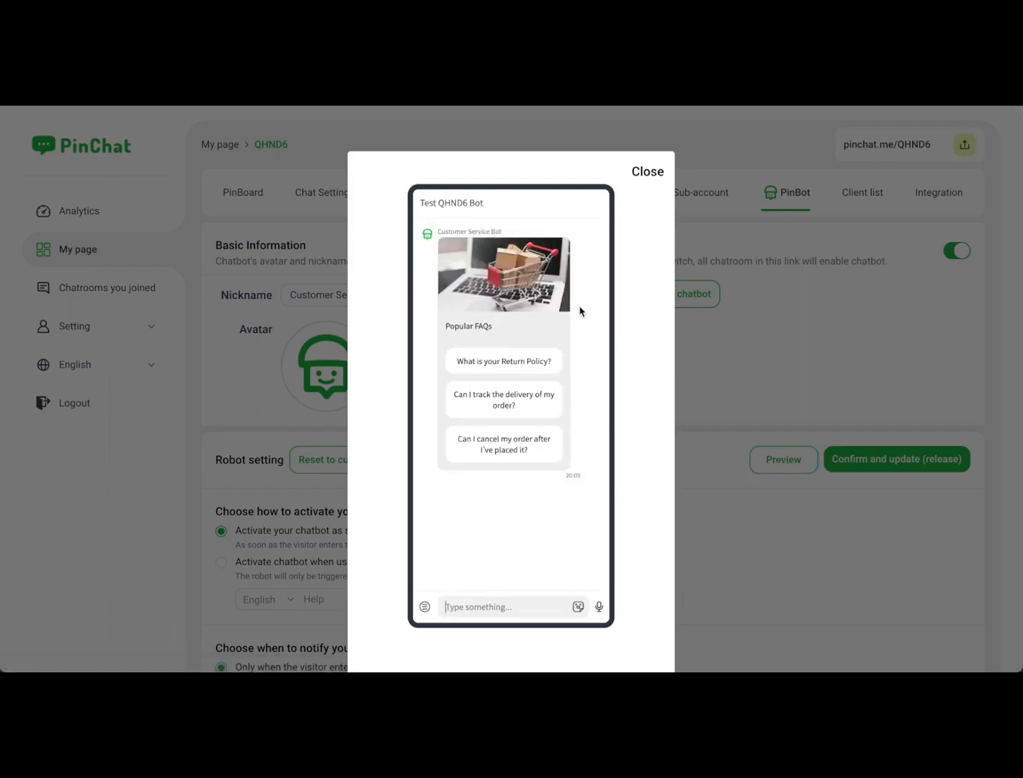
{"action": "left_click", "coordinate": [503, 361]}
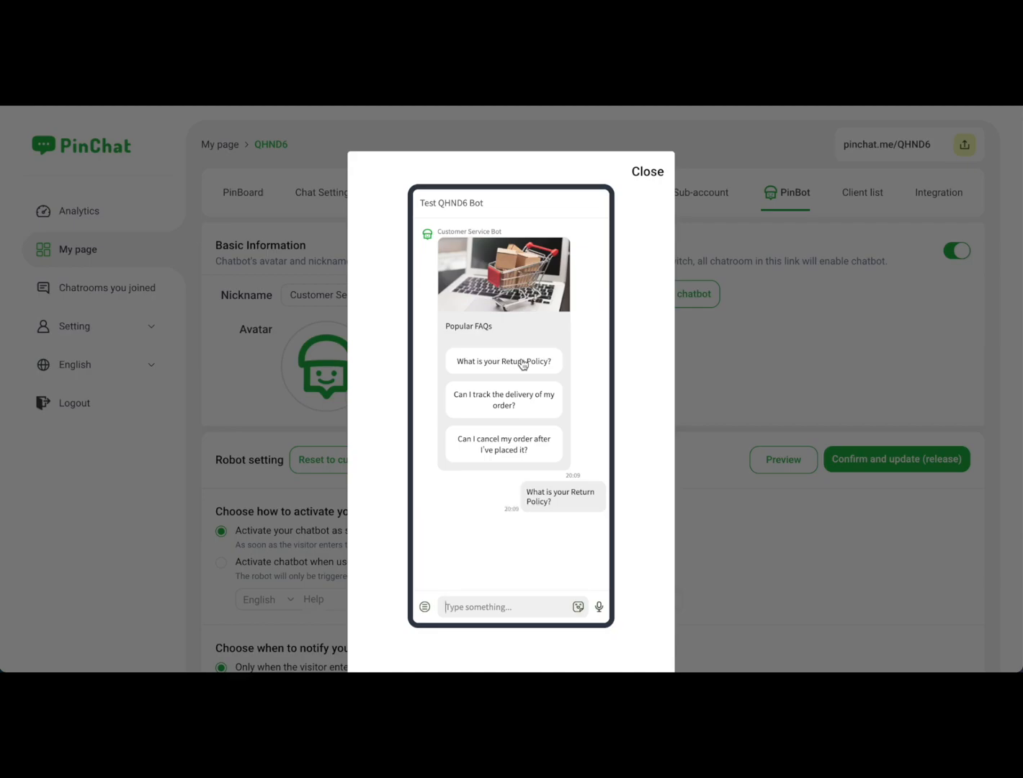
{"action": "left_click", "coordinate": [503, 360]}
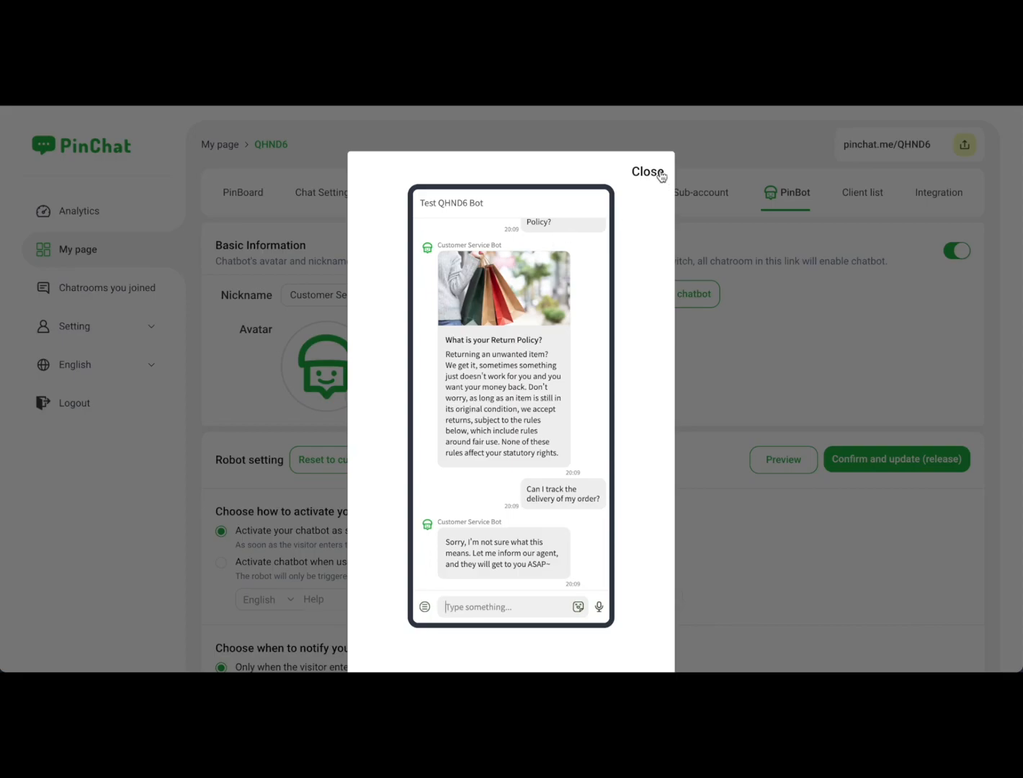
{"action": "left_click", "coordinate": [645, 171]}
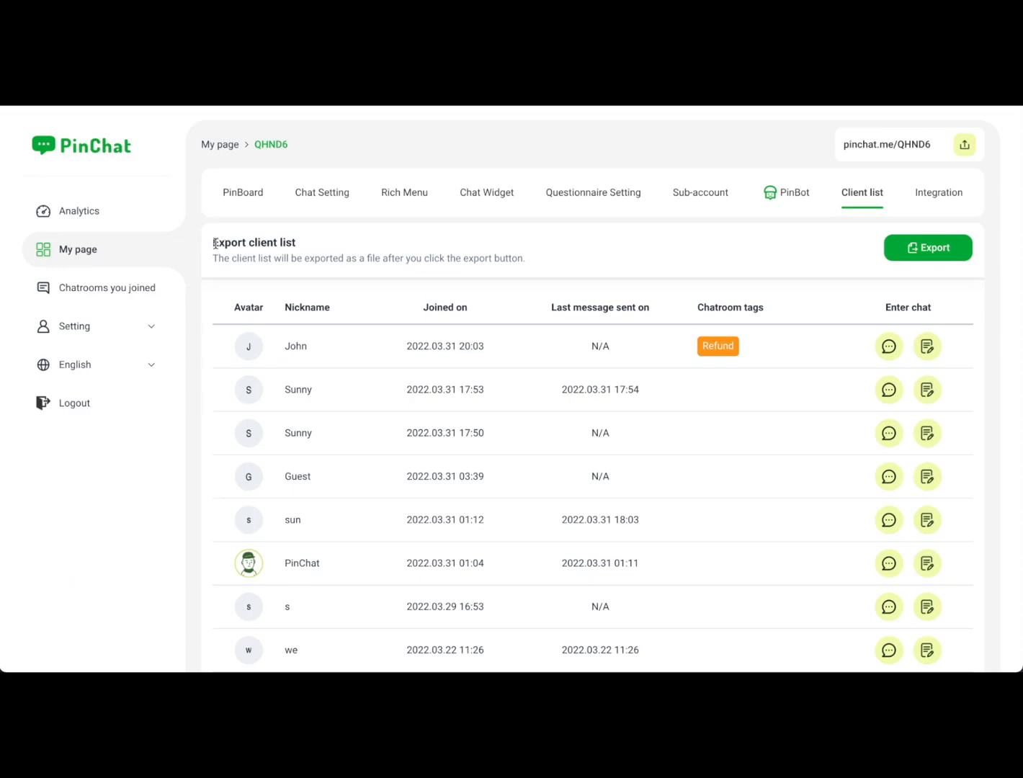
- Open the details of the first client in the list, John, tagged Refund
{"action": "scroll", "scroll_direction": "down", "scroll_amount": 3}
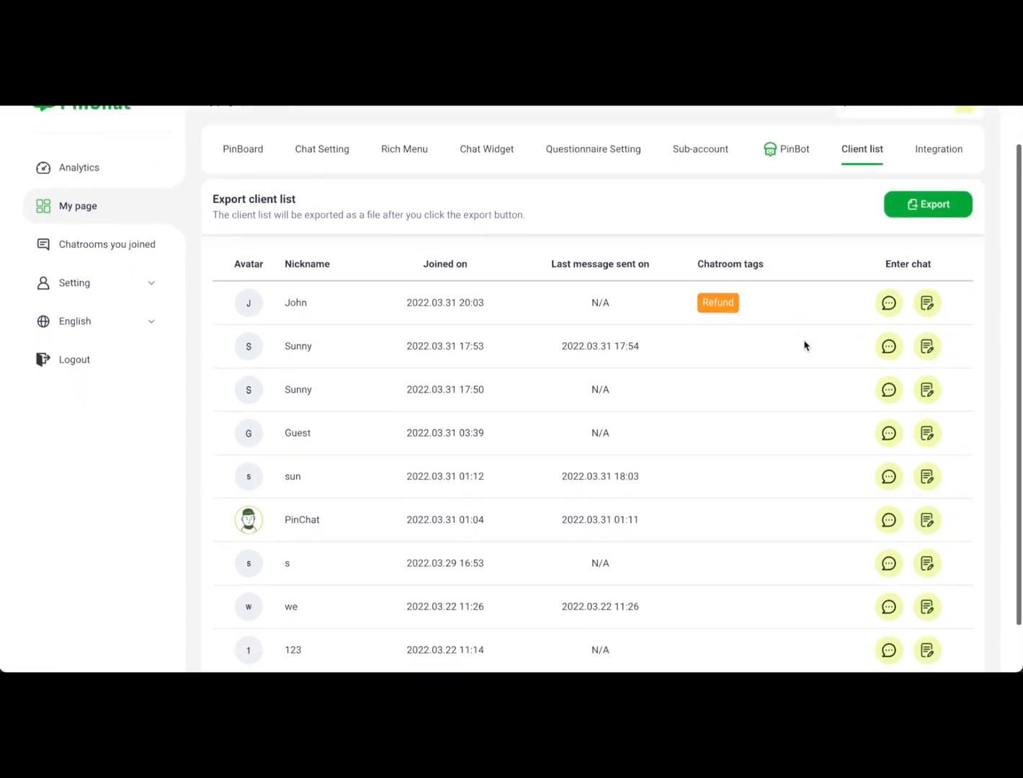
{"action": "scroll", "scroll_direction": "down", "scroll_amount": 3}
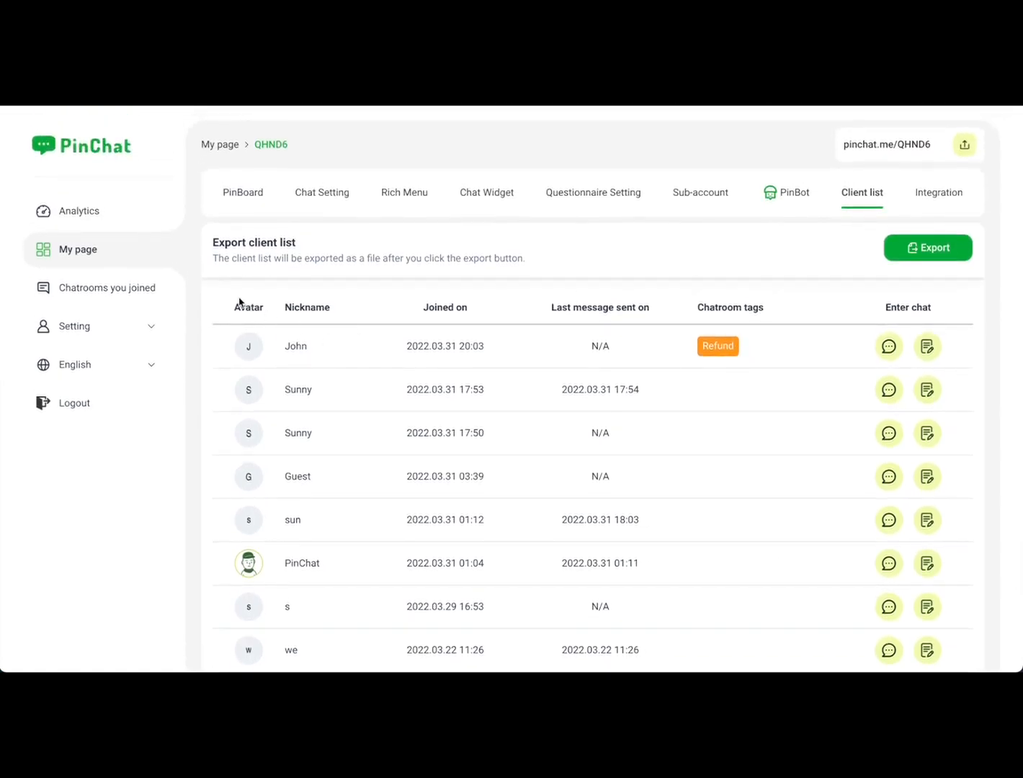
{"action": "mouse_move", "coordinate": [617, 303]}
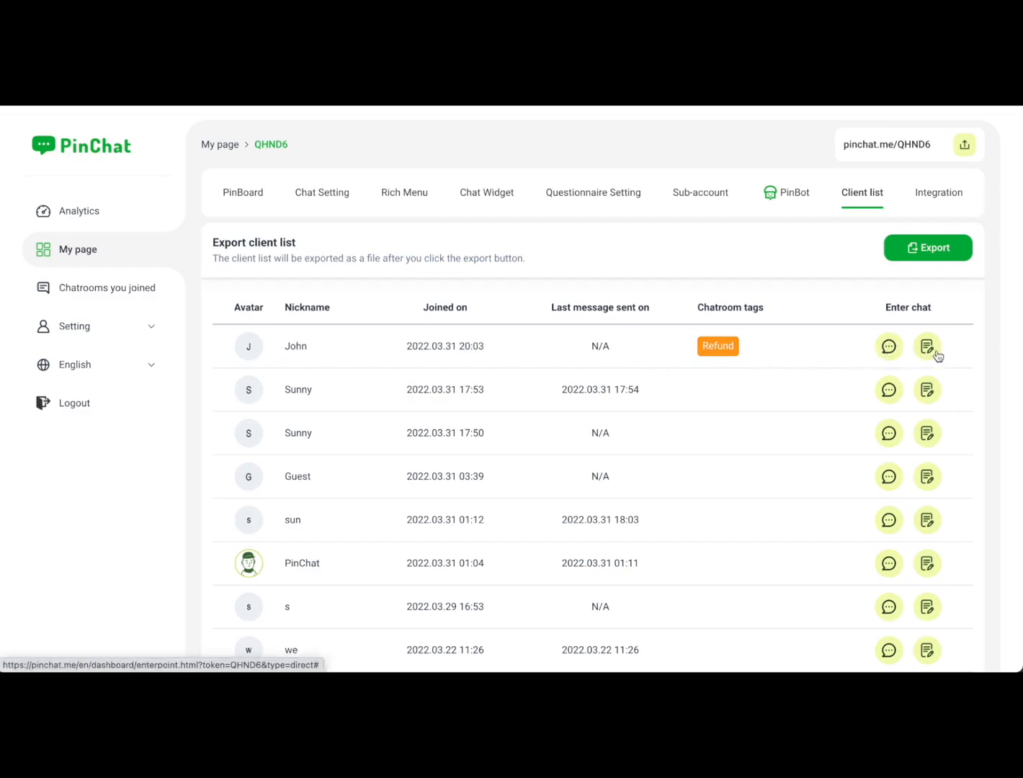
{"action": "left_click", "coordinate": [928, 346]}
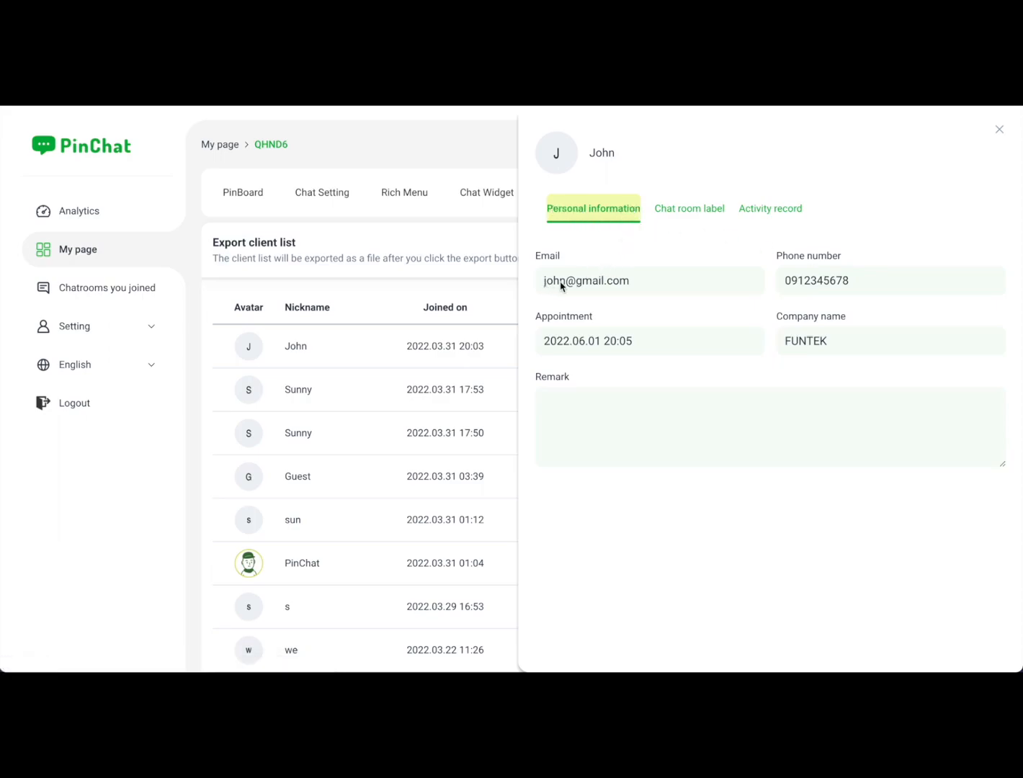
{"action": "mouse_move", "coordinate": [637, 343]}
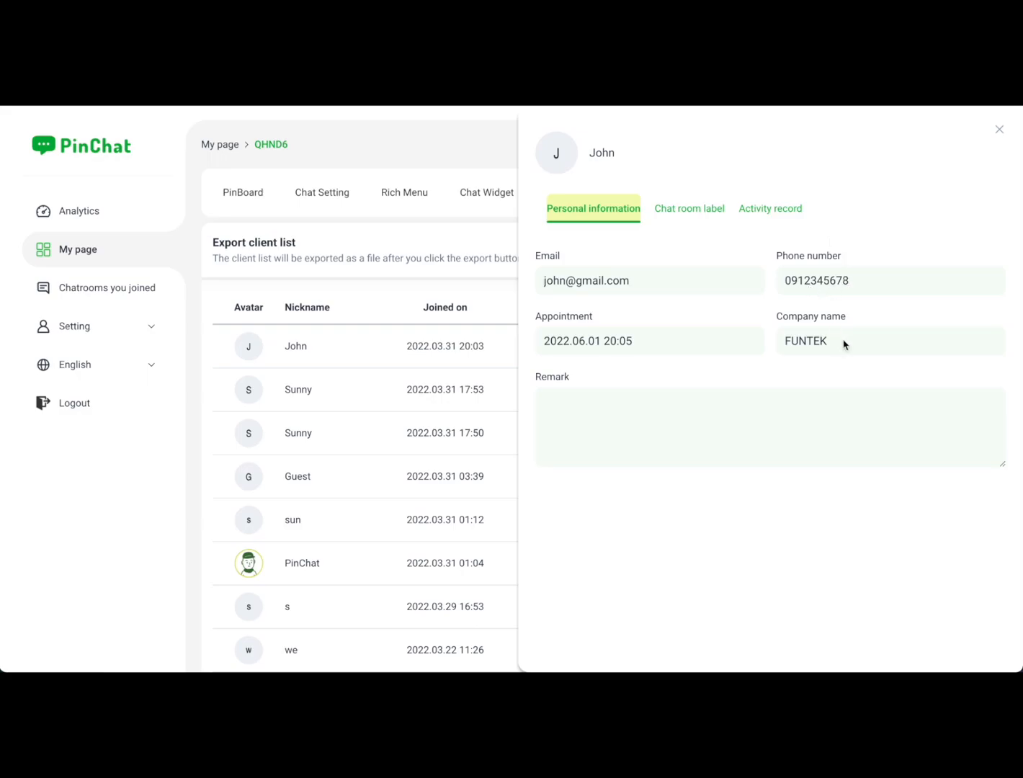
- View John's Refund chat room label, then close his details panel
{"action": "left_click", "coordinate": [689, 207]}
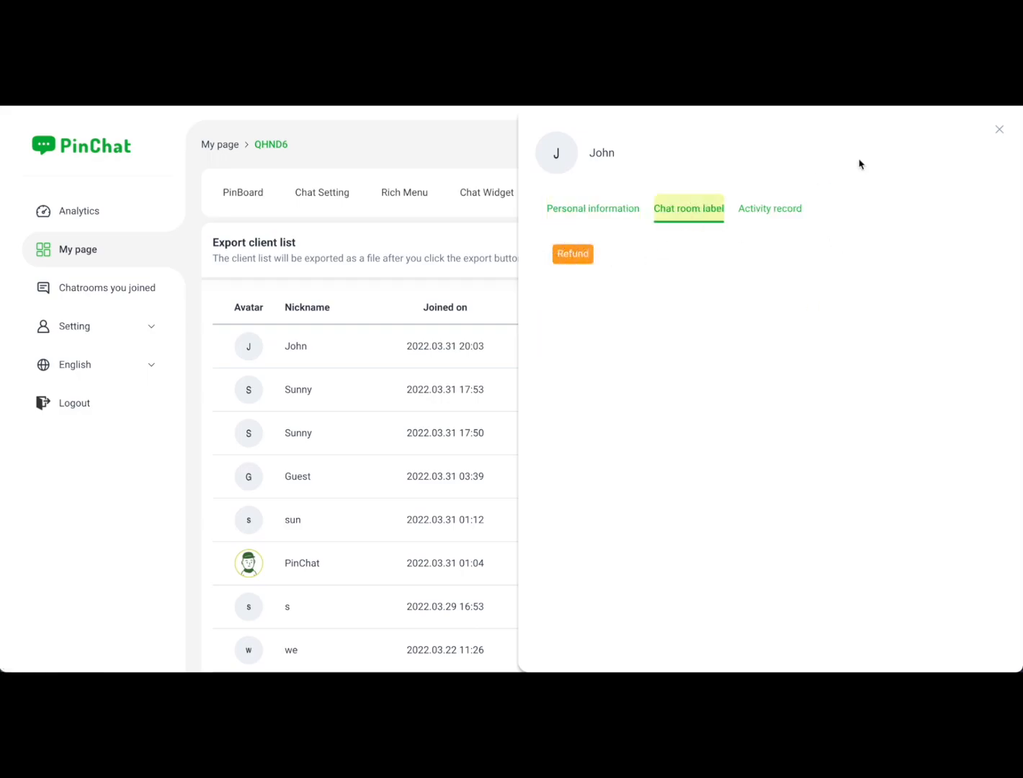
{"action": "left_click", "coordinate": [998, 130]}
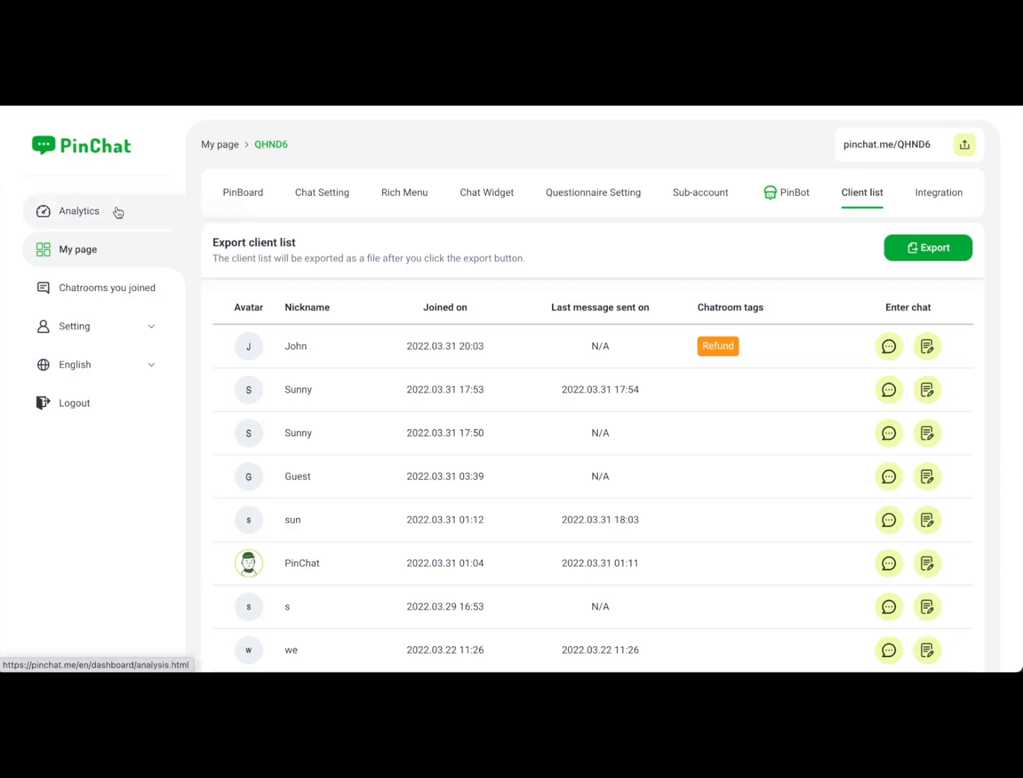
- Show the Analytics dashboard with User Properties grouped by Operating System, then by Language
{"action": "left_click", "coordinate": [78, 210]}
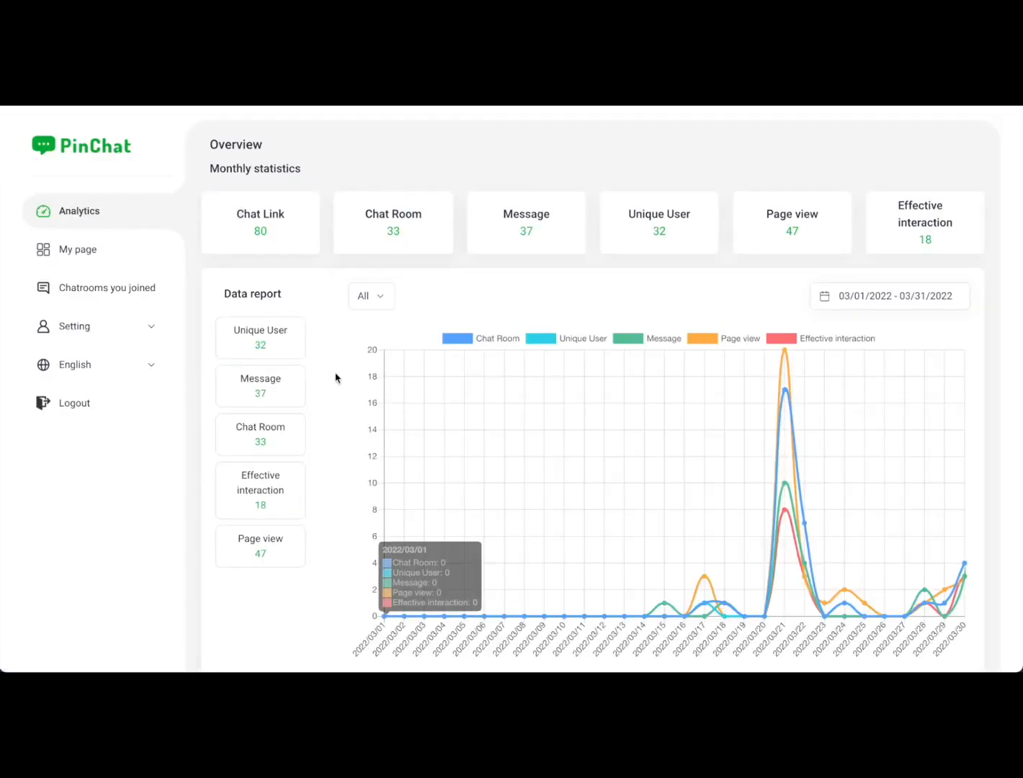
{"action": "scroll", "scroll_direction": "down", "scroll_amount": 3}
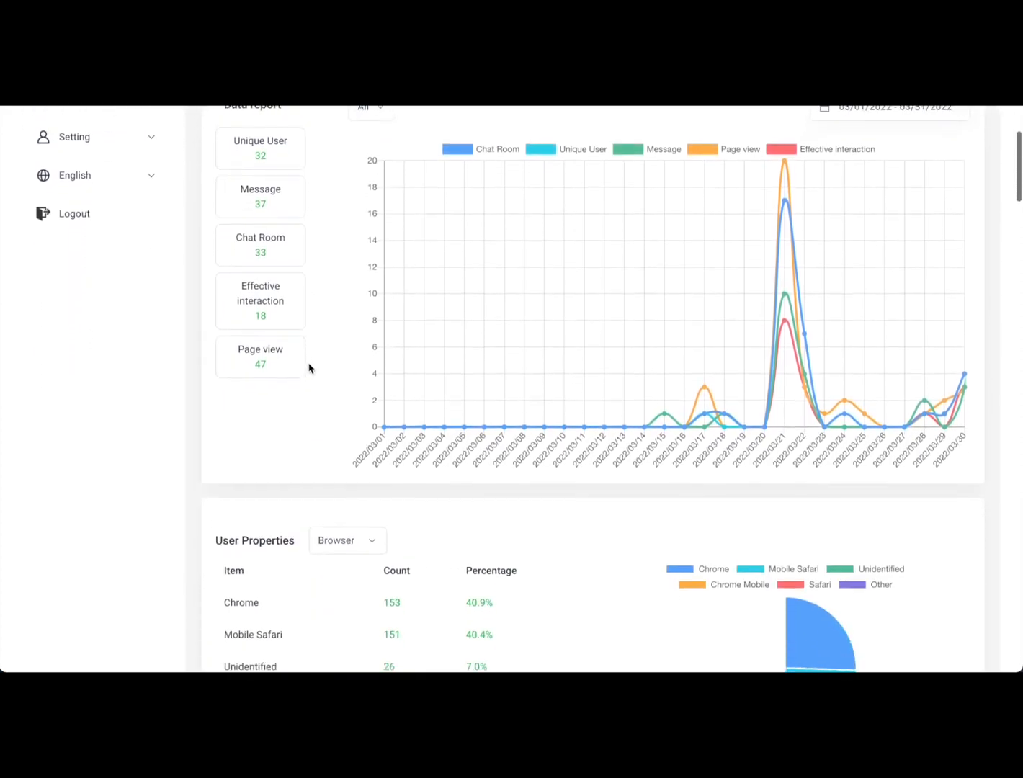
{"action": "left_click", "coordinate": [347, 412]}
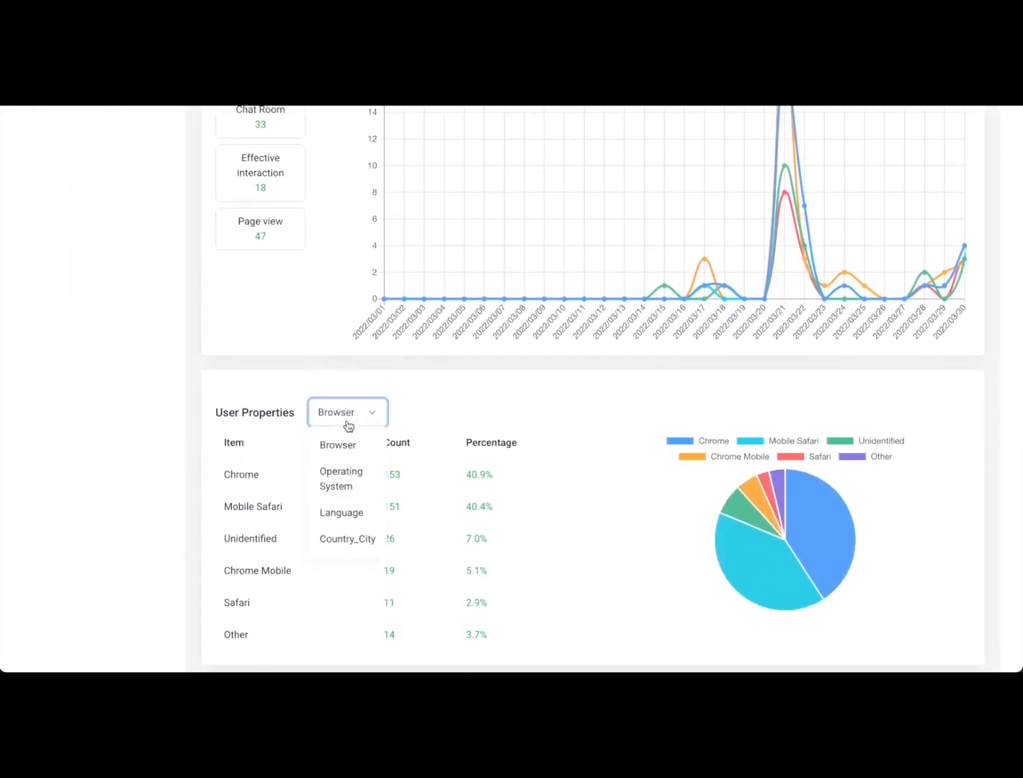
{"action": "left_click", "coordinate": [340, 478]}
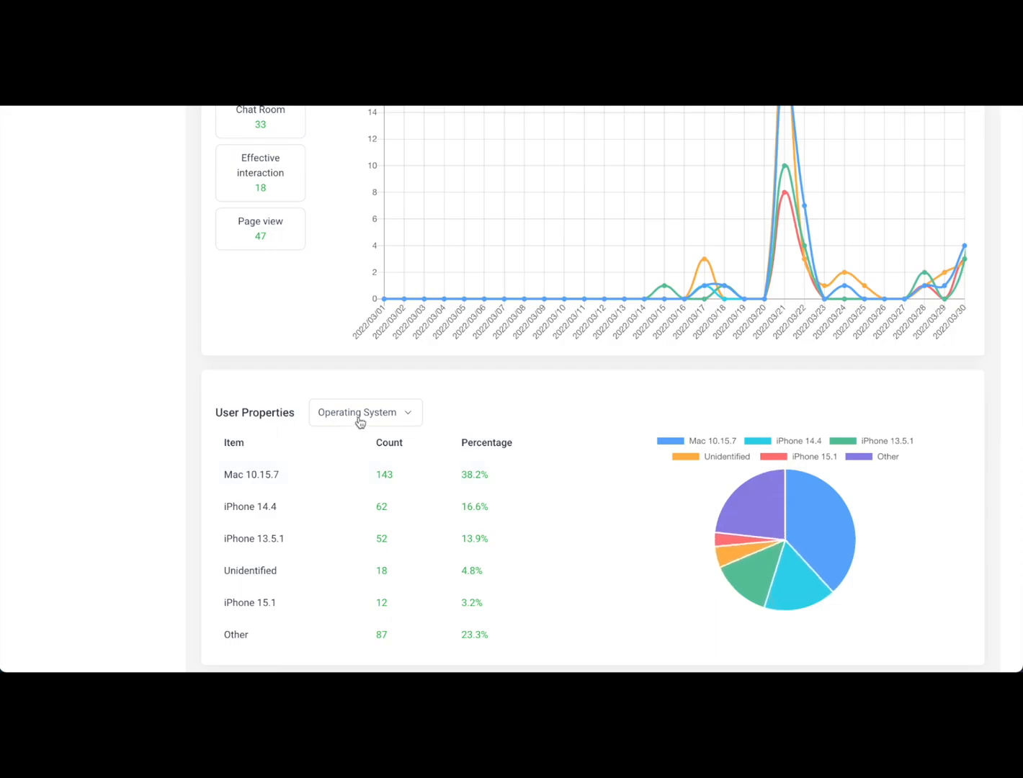
{"action": "left_click", "coordinate": [364, 412]}
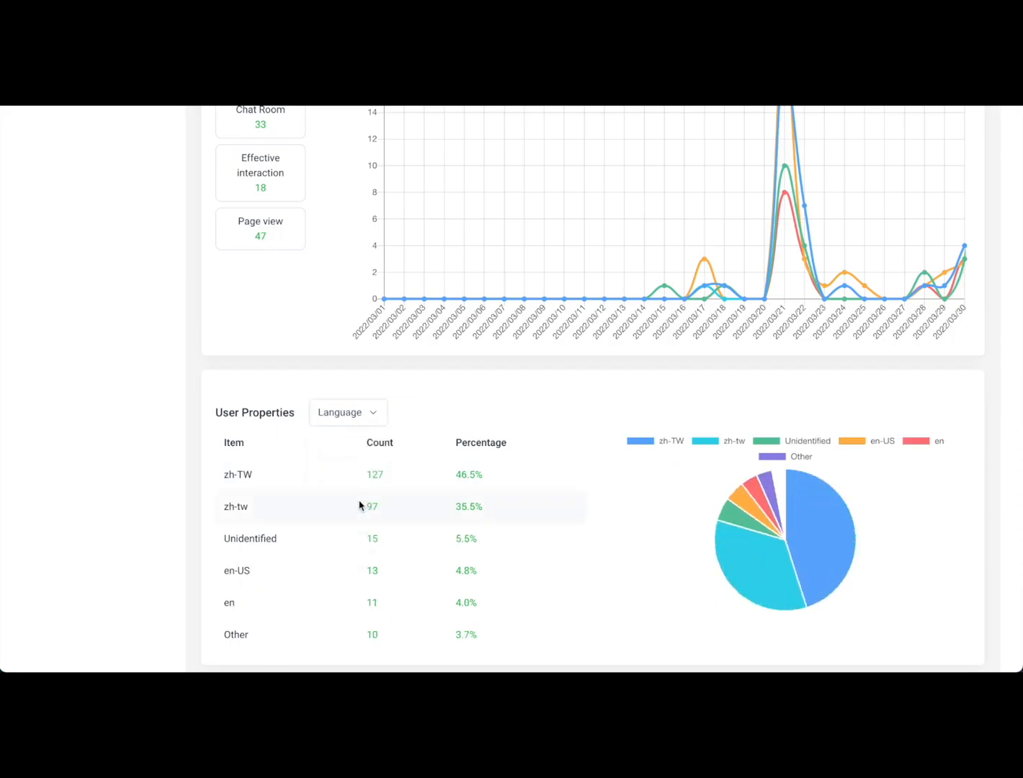
{"action": "scroll", "scroll_direction": "down", "scroll_amount": 3}
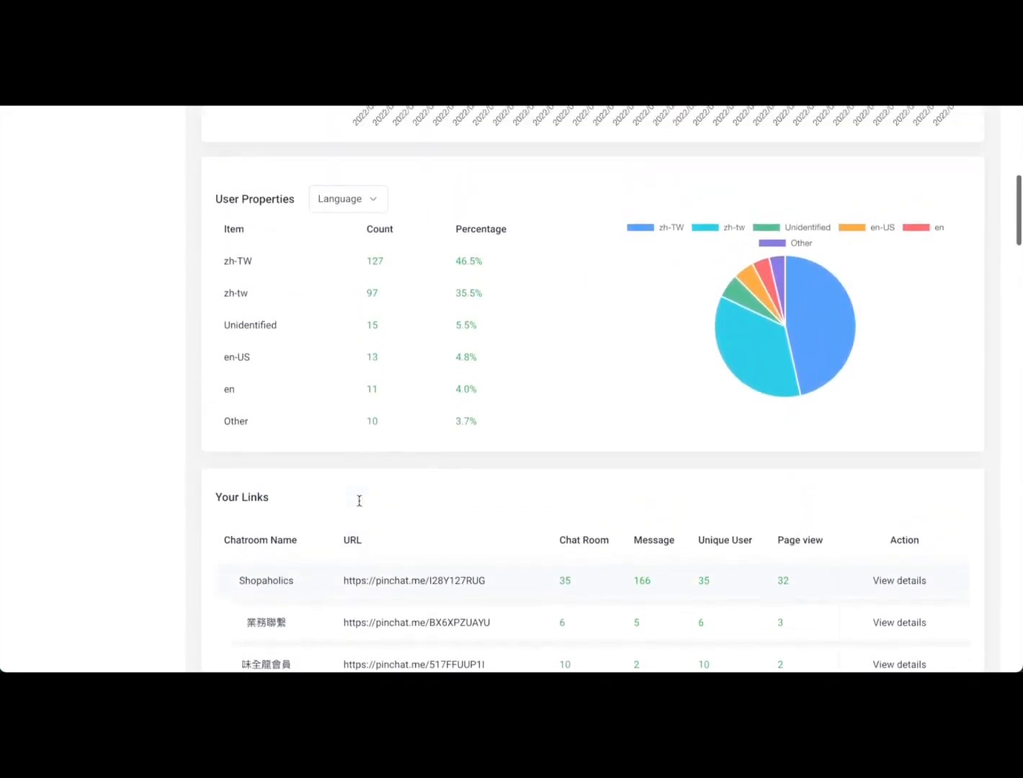
{"action": "scroll", "scroll_direction": "up", "scroll_amount": 3}
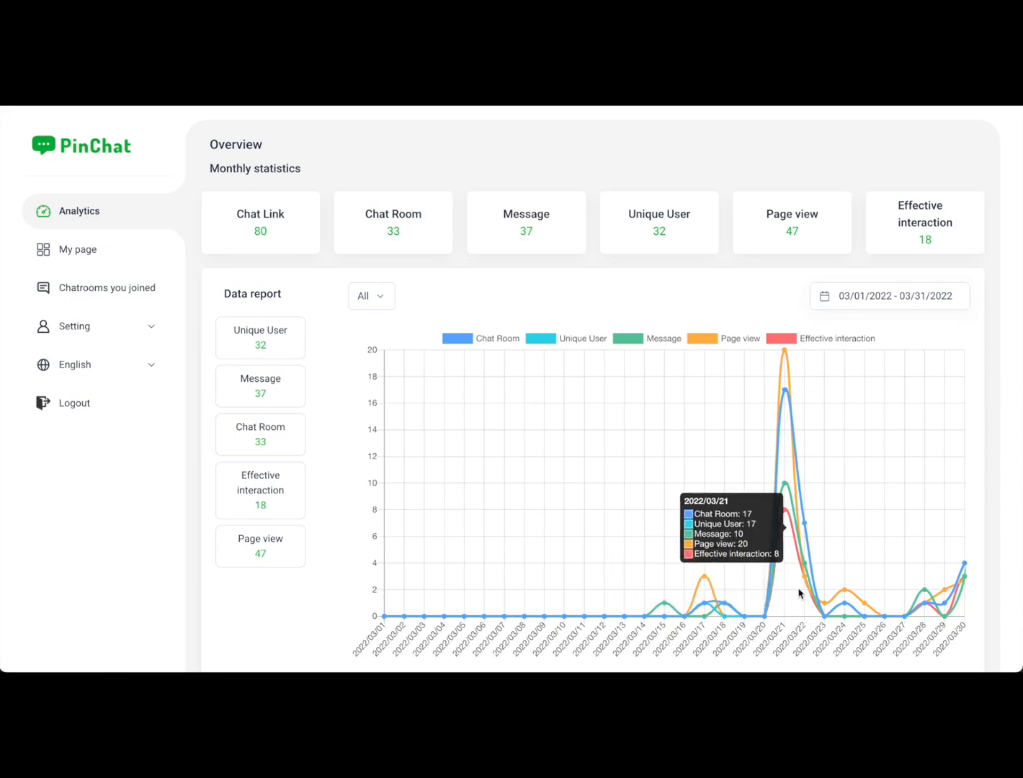
{"action": "mouse_move", "coordinate": [709, 586]}
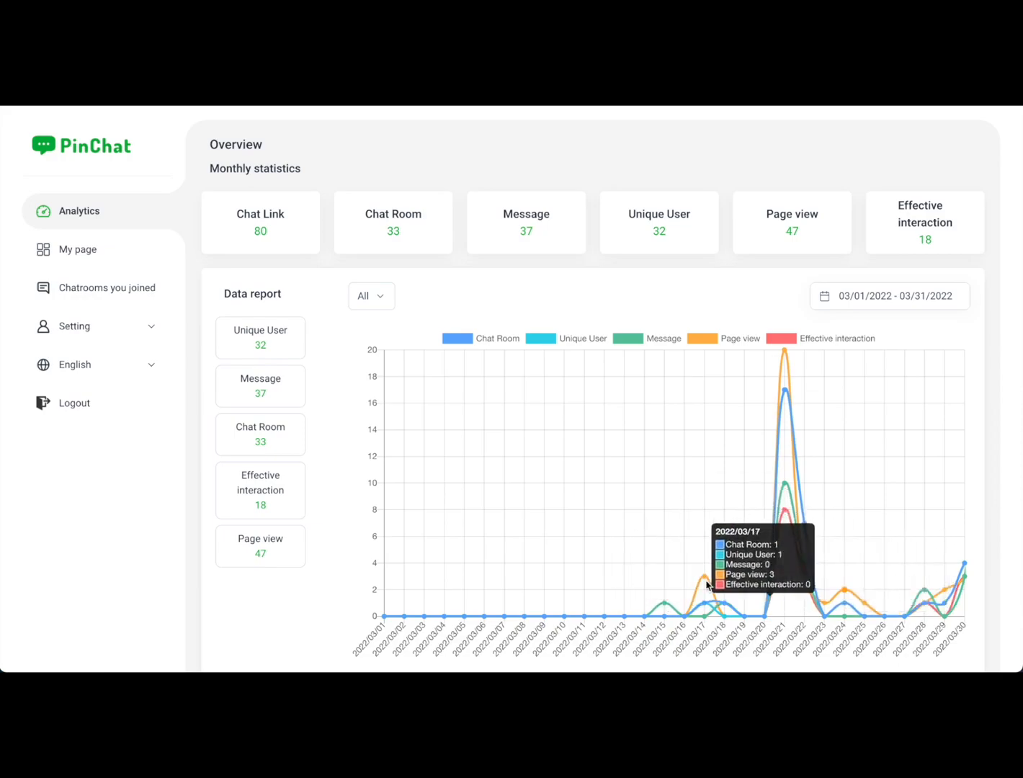